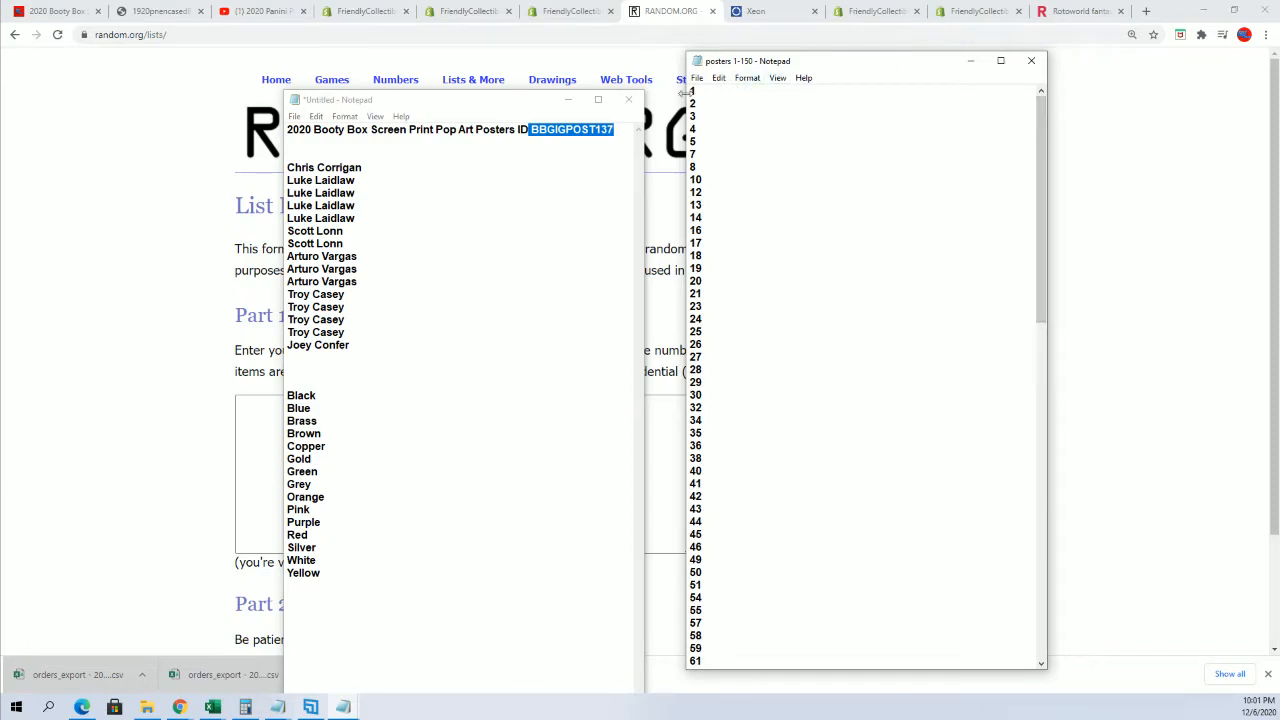
Step: Copy the numbers 1–150 from Notepad for pasting into the randomizer's item field
{"action": "scroll", "scroll_direction": "down", "scroll_amount": 3}
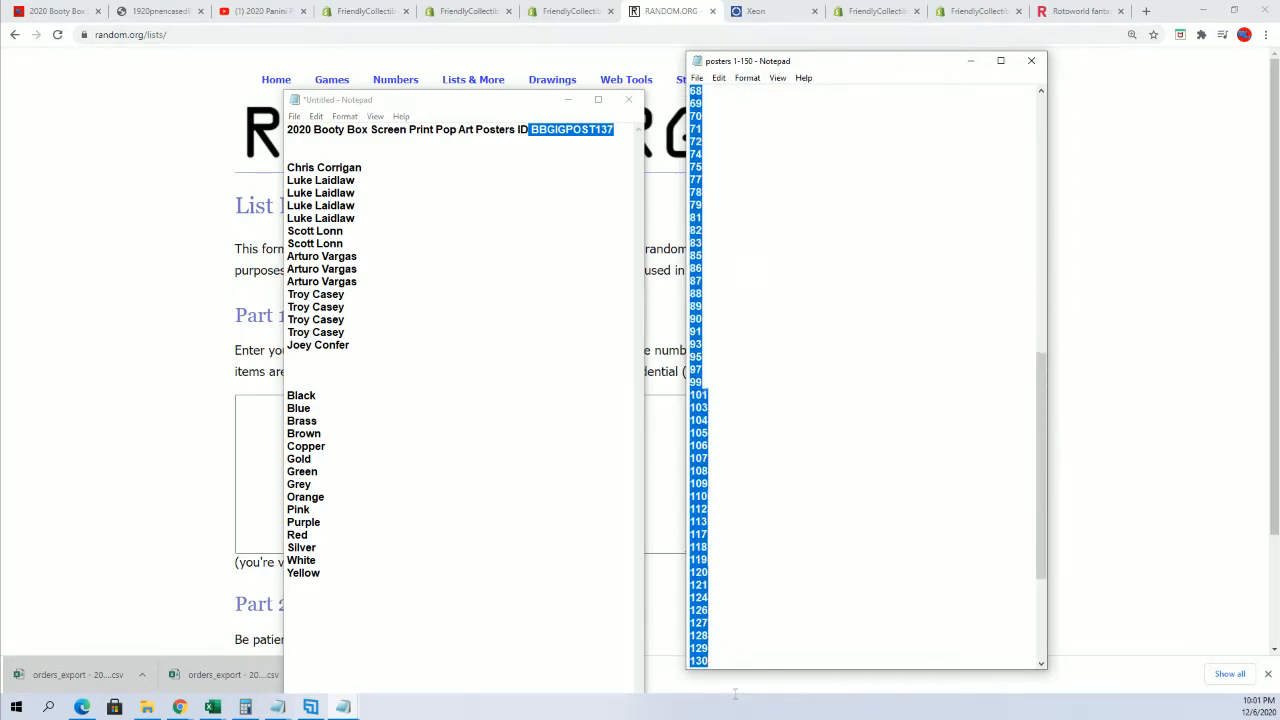
{"action": "right_click", "coordinate": [790, 540]}
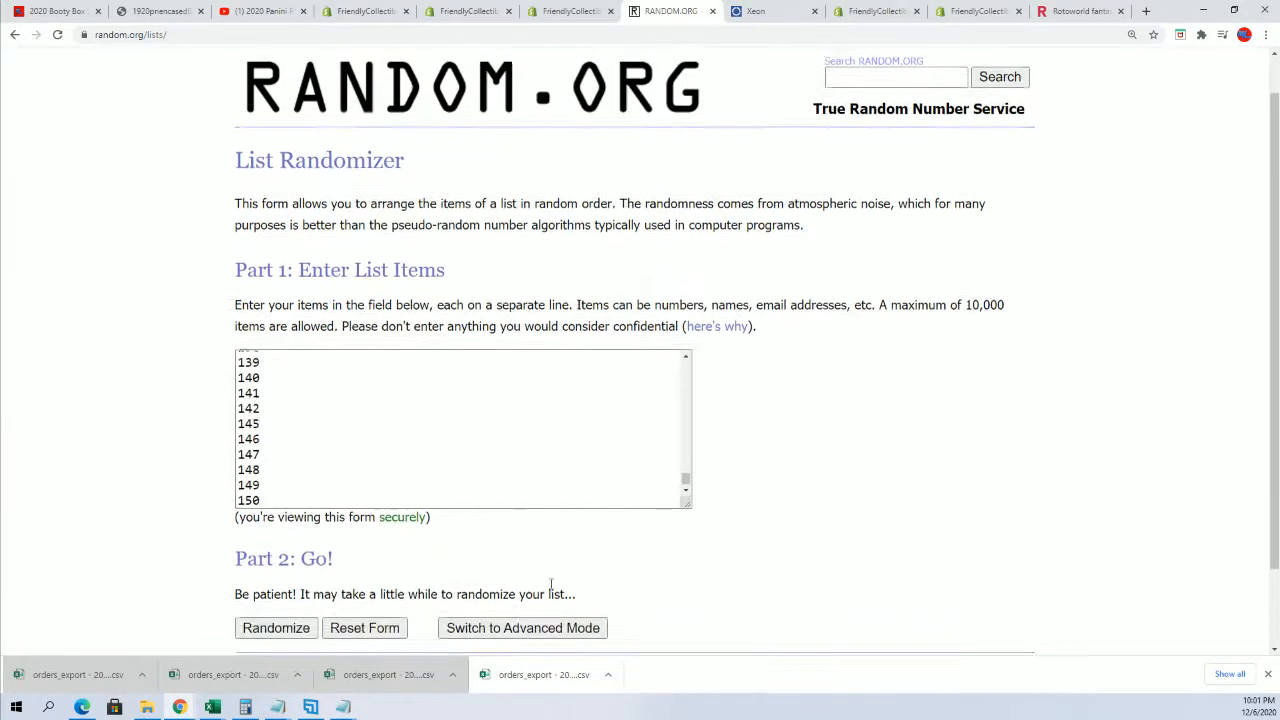
Step: Randomize the pasted numbers, then reshuffle with Again! five more times
{"action": "left_click", "coordinate": [276, 628]}
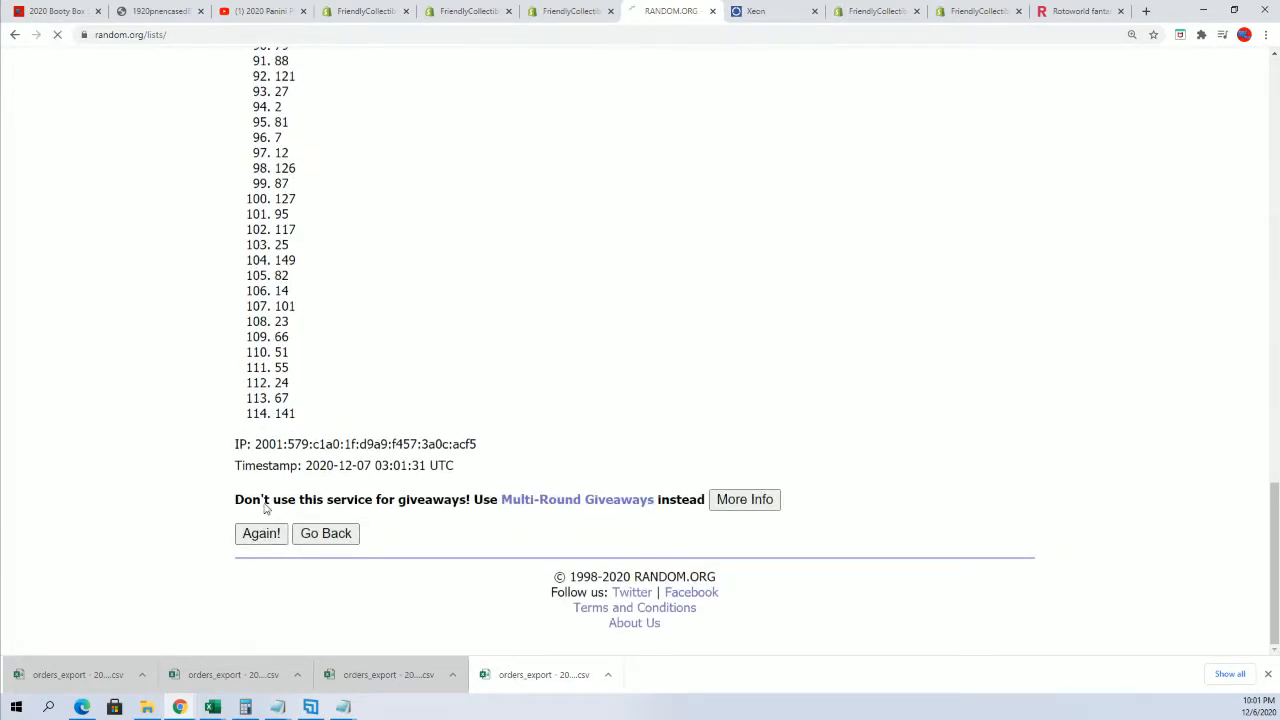
{"action": "left_click", "coordinate": [260, 532]}
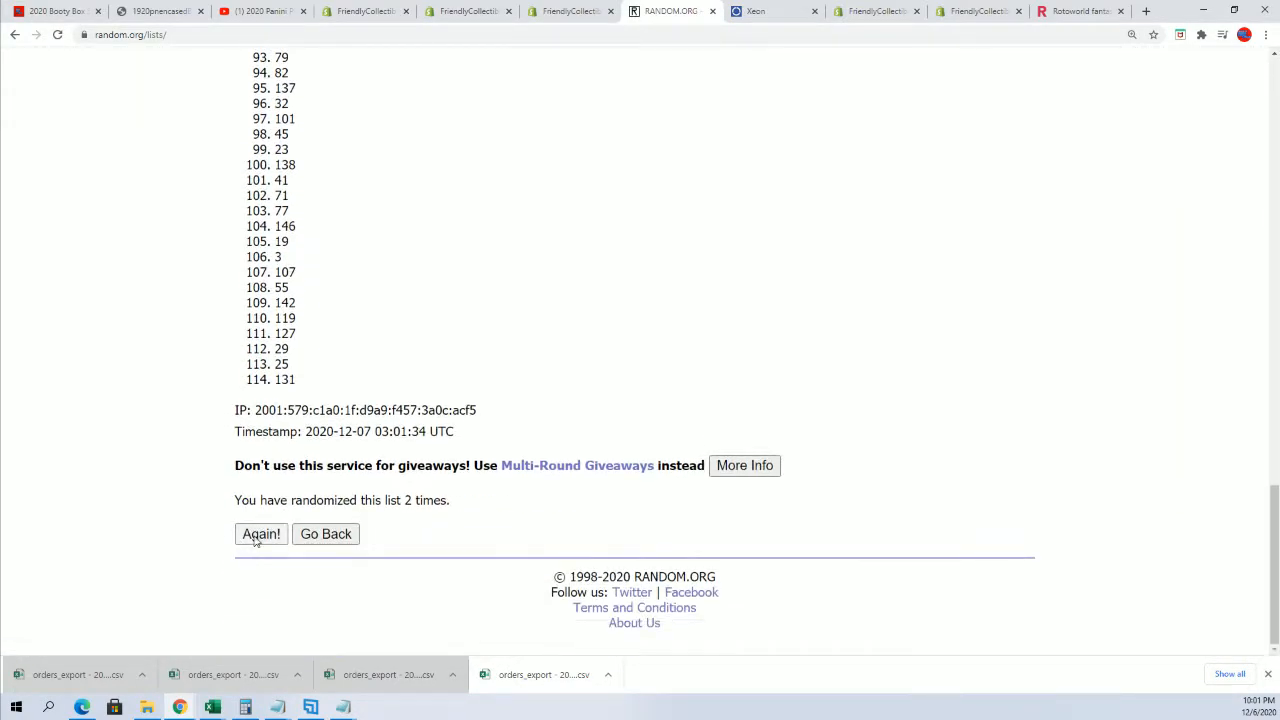
{"action": "left_click", "coordinate": [260, 532]}
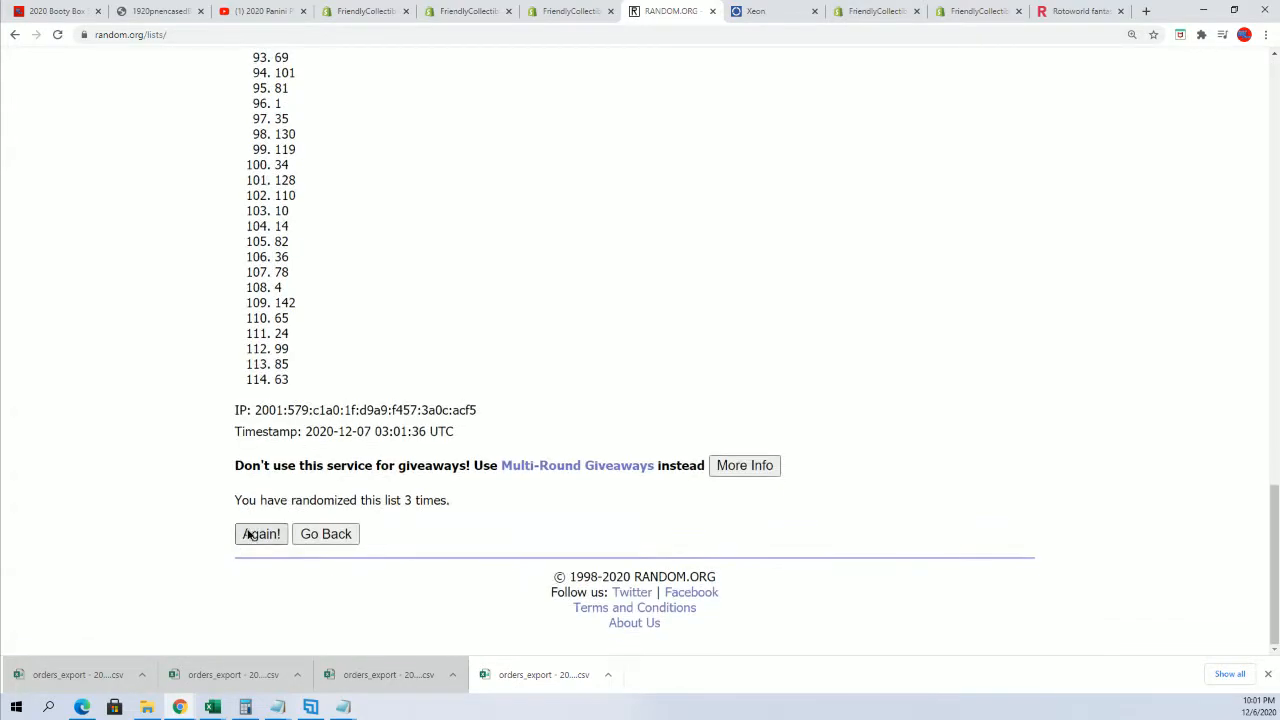
{"action": "left_click", "coordinate": [260, 532]}
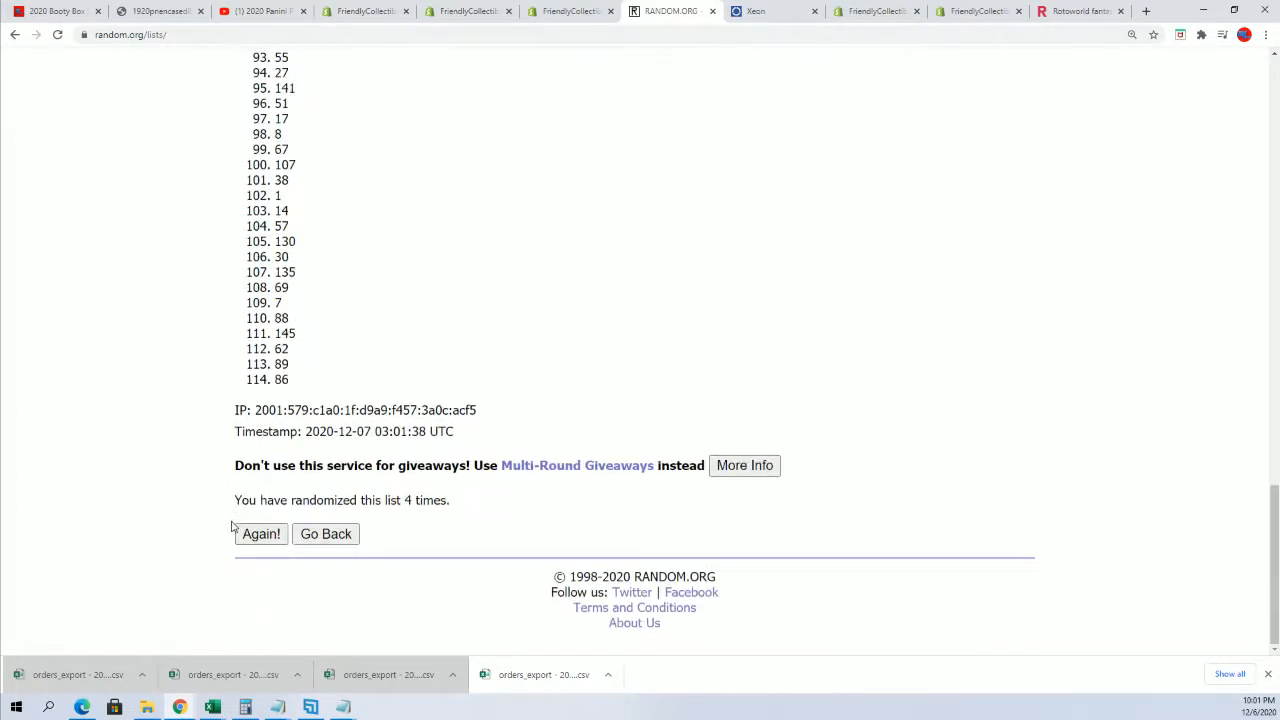
{"action": "left_click", "coordinate": [260, 532]}
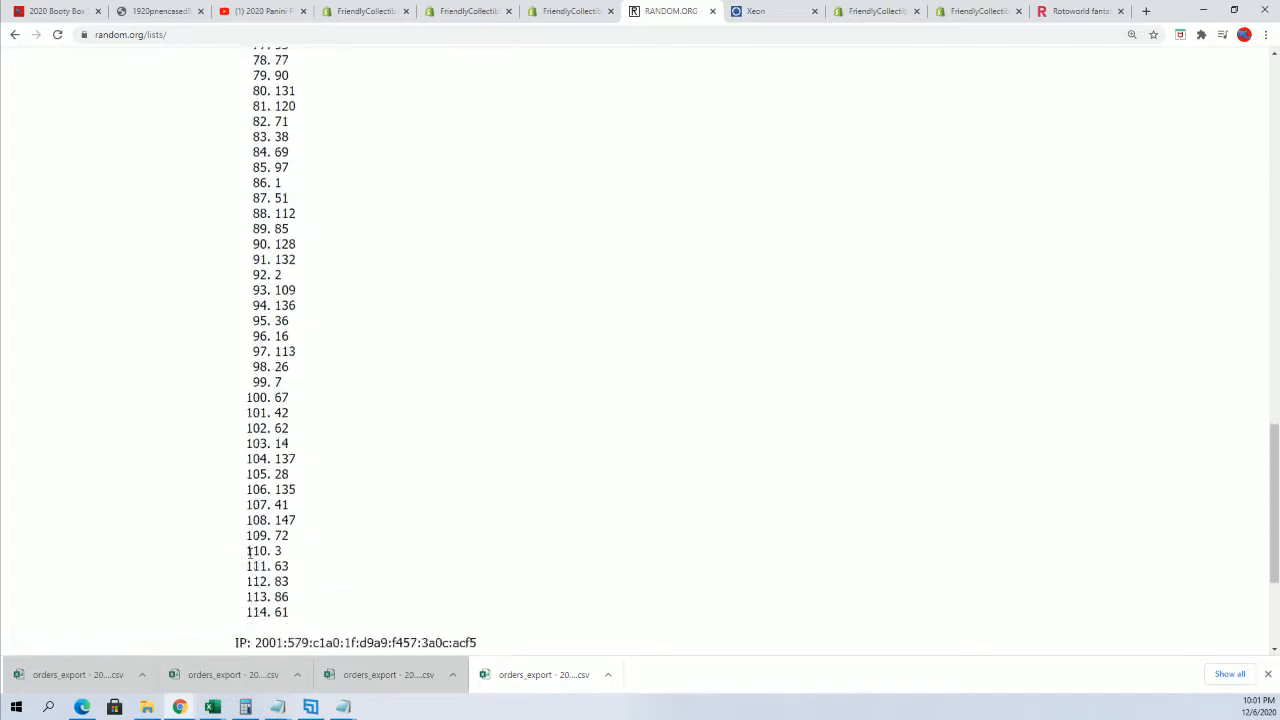
{"action": "scroll", "scroll_direction": "up", "scroll_amount": 3}
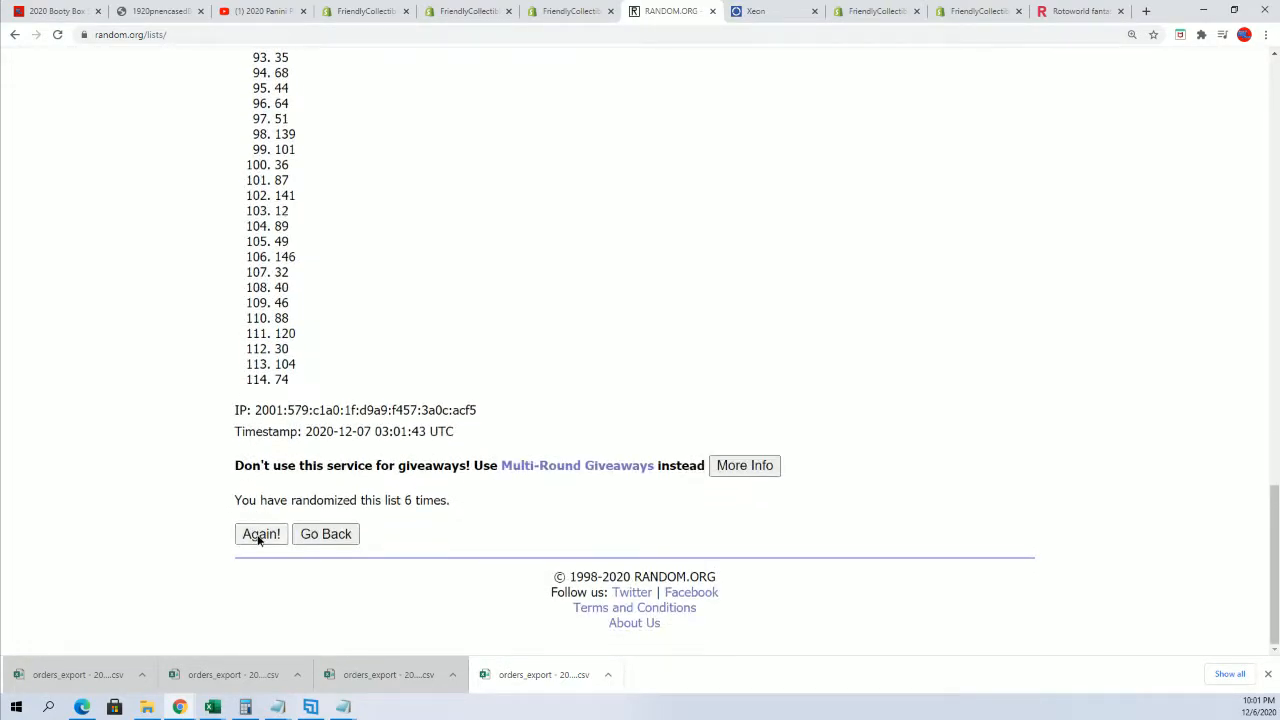
{"action": "left_click", "coordinate": [260, 532]}
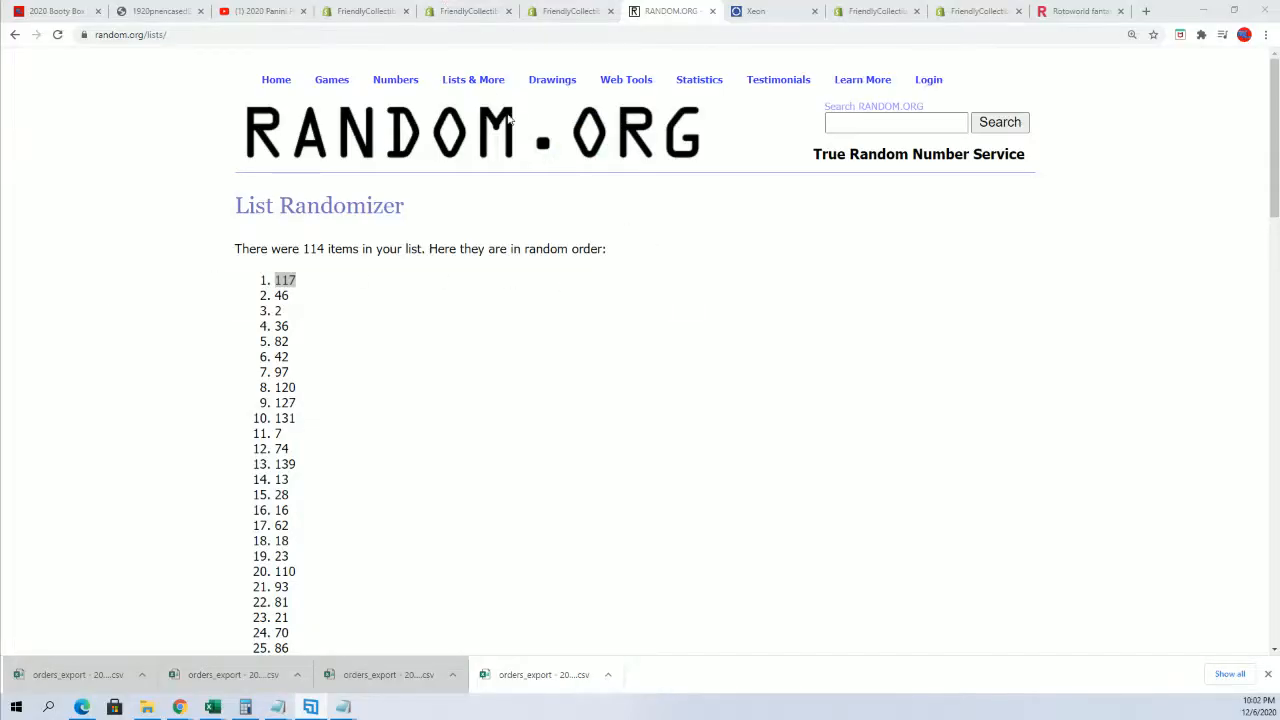
Step: Switch to Notepad and copy the owner names for the randomizer's item field
{"action": "left_click", "coordinate": [16, 34]}
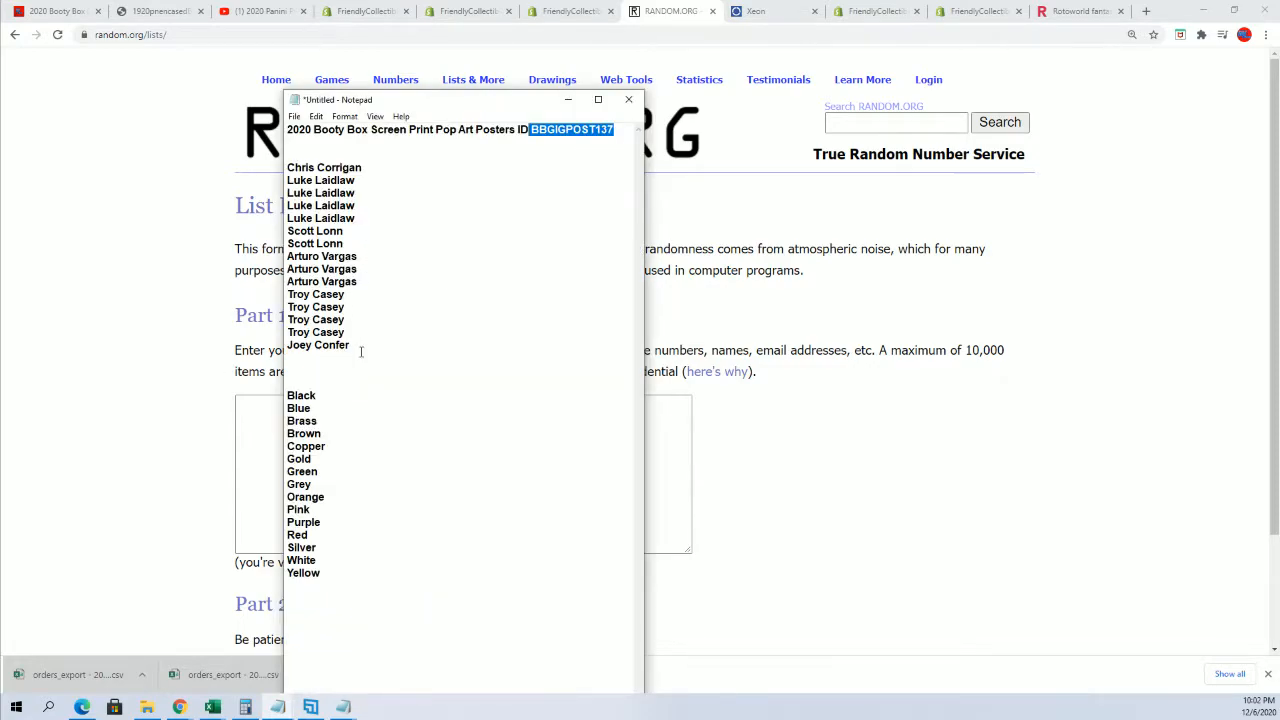
{"action": "right_click", "coordinate": [320, 168]}
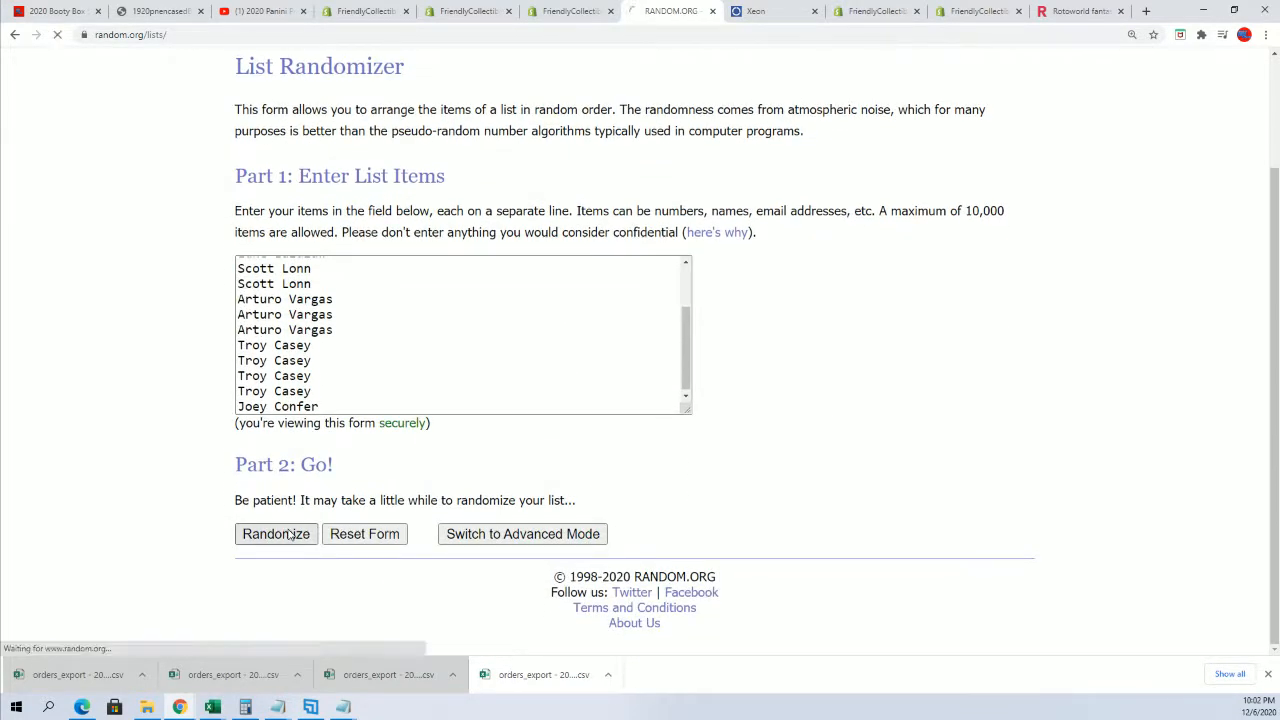
Step: Randomize the 15 owner names, then reshuffle them three more times
{"action": "left_click", "coordinate": [276, 532]}
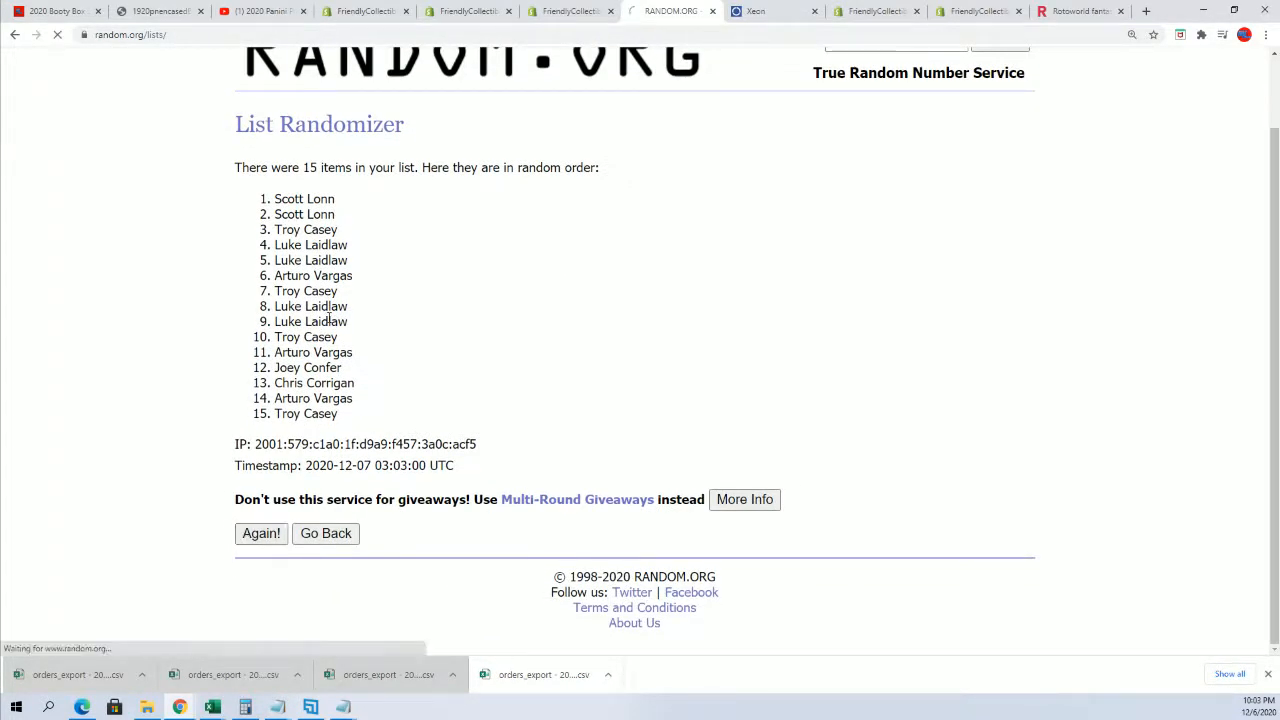
{"action": "left_click", "coordinate": [260, 532]}
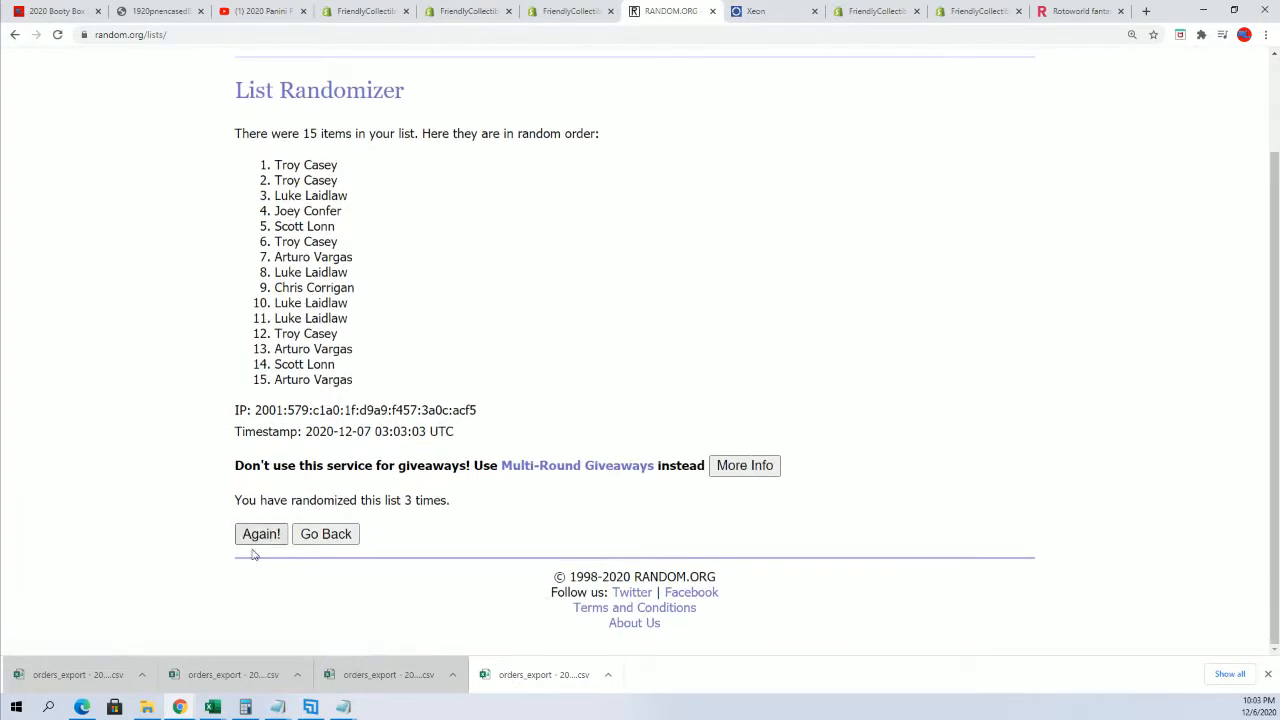
{"action": "left_click", "coordinate": [260, 532]}
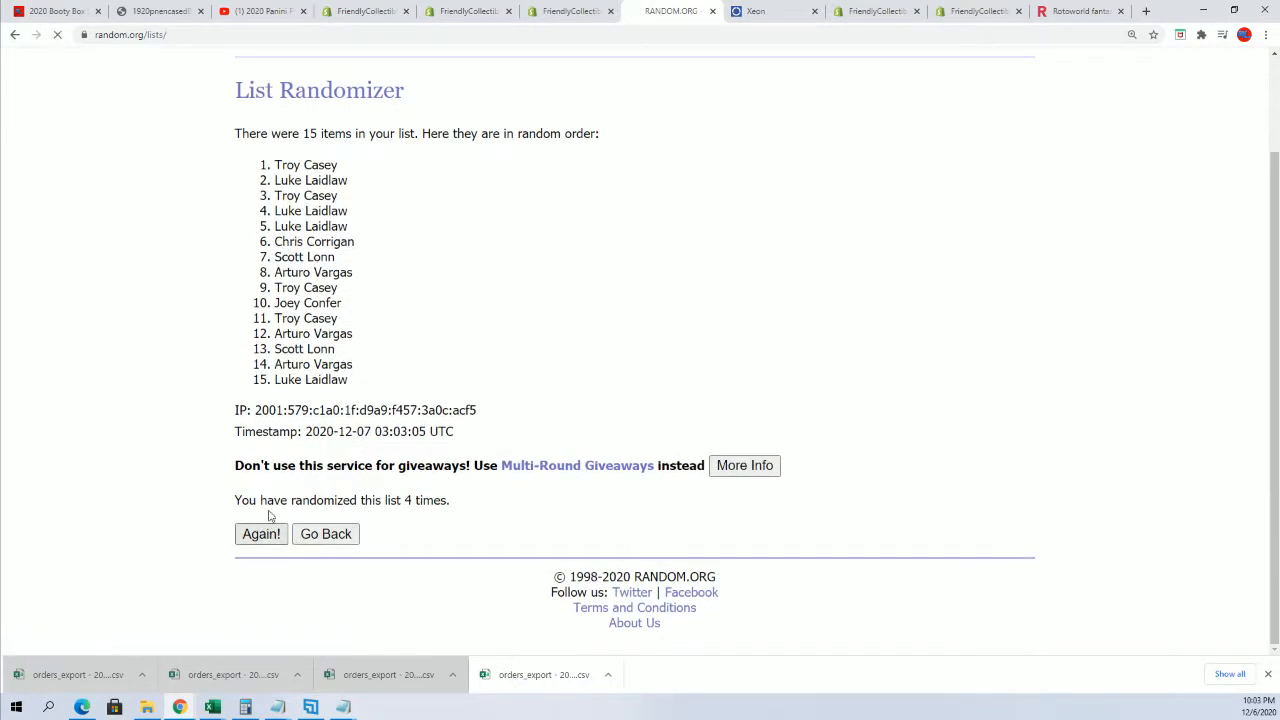
{"action": "left_click", "coordinate": [260, 532]}
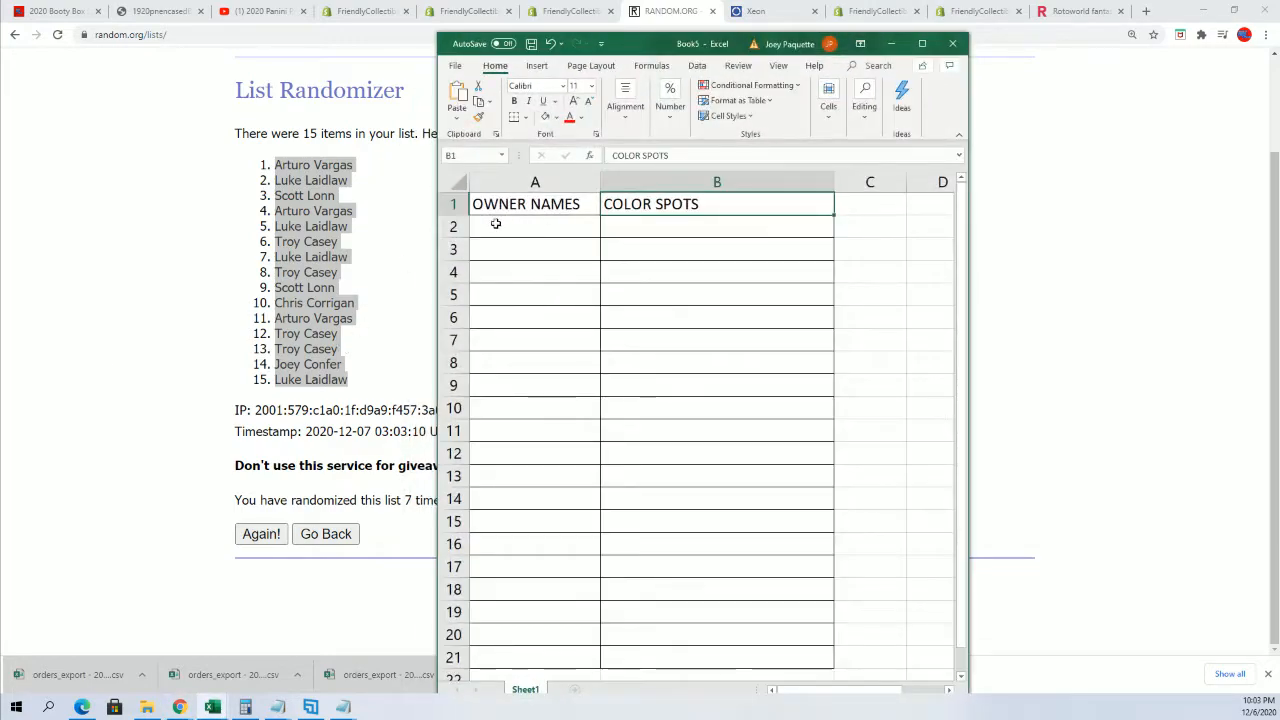
Step: Paste the randomized owner names into cell A2 as unformatted Text via Paste Special
{"action": "right_click", "coordinate": [496, 224]}
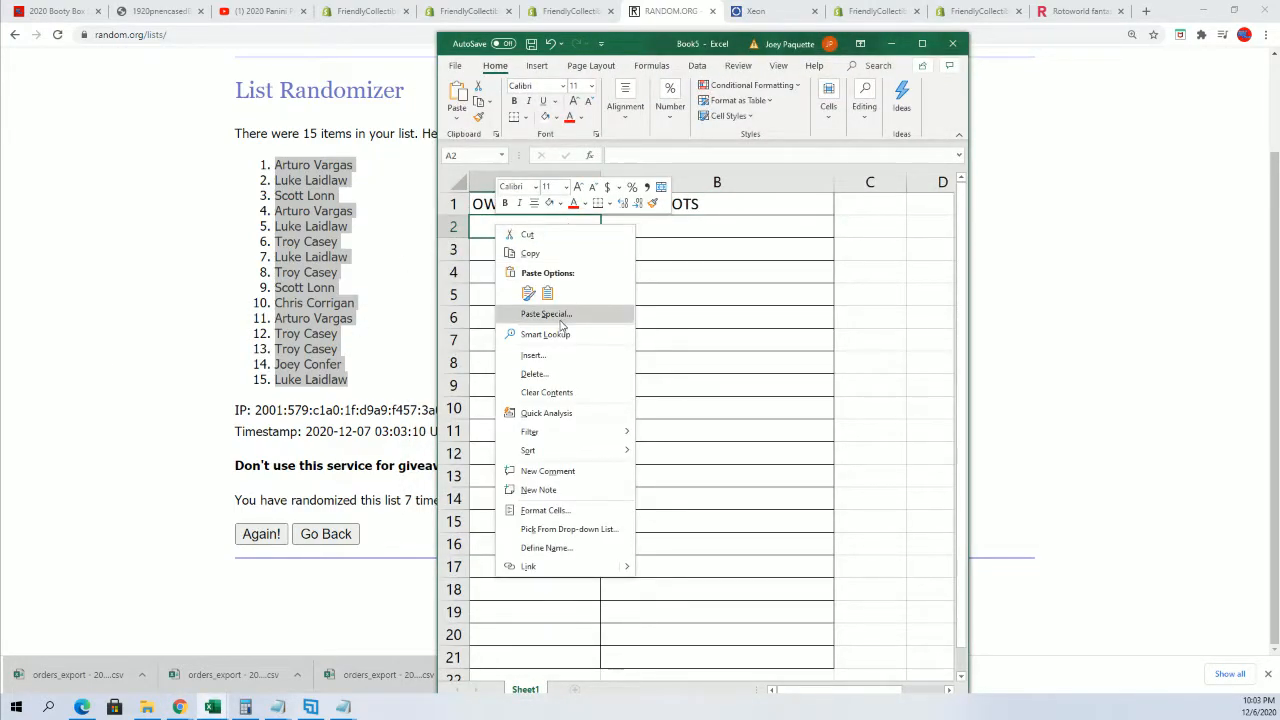
{"action": "left_click", "coordinate": [546, 314]}
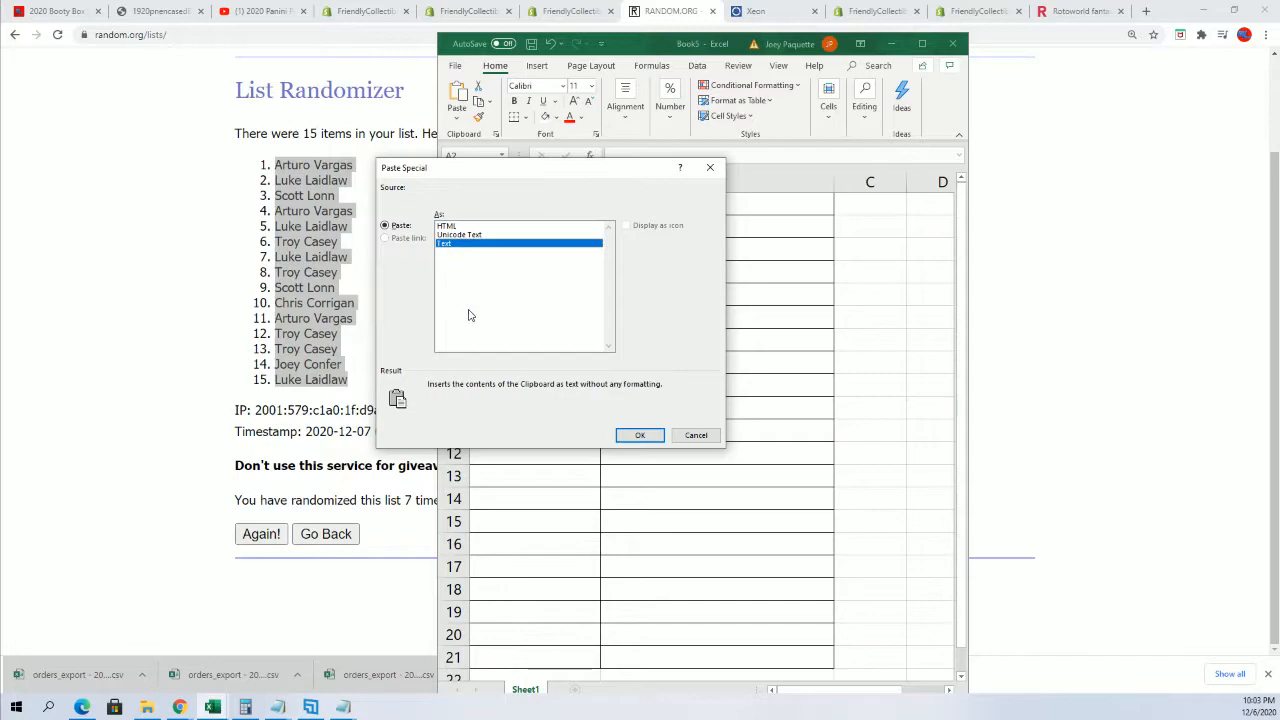
{"action": "left_click", "coordinate": [640, 436]}
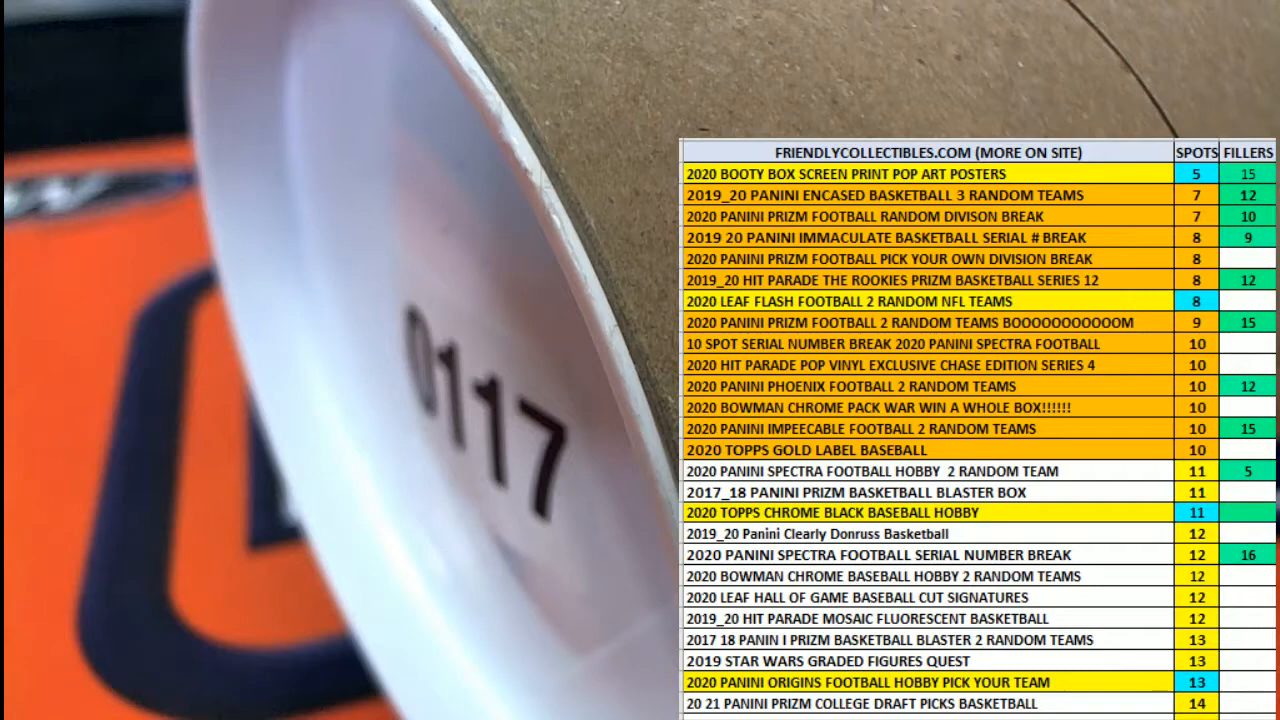
Step: Bring the Notepad file with owner names and colours to the front
{"action": "left_click", "coordinate": [670, 12]}
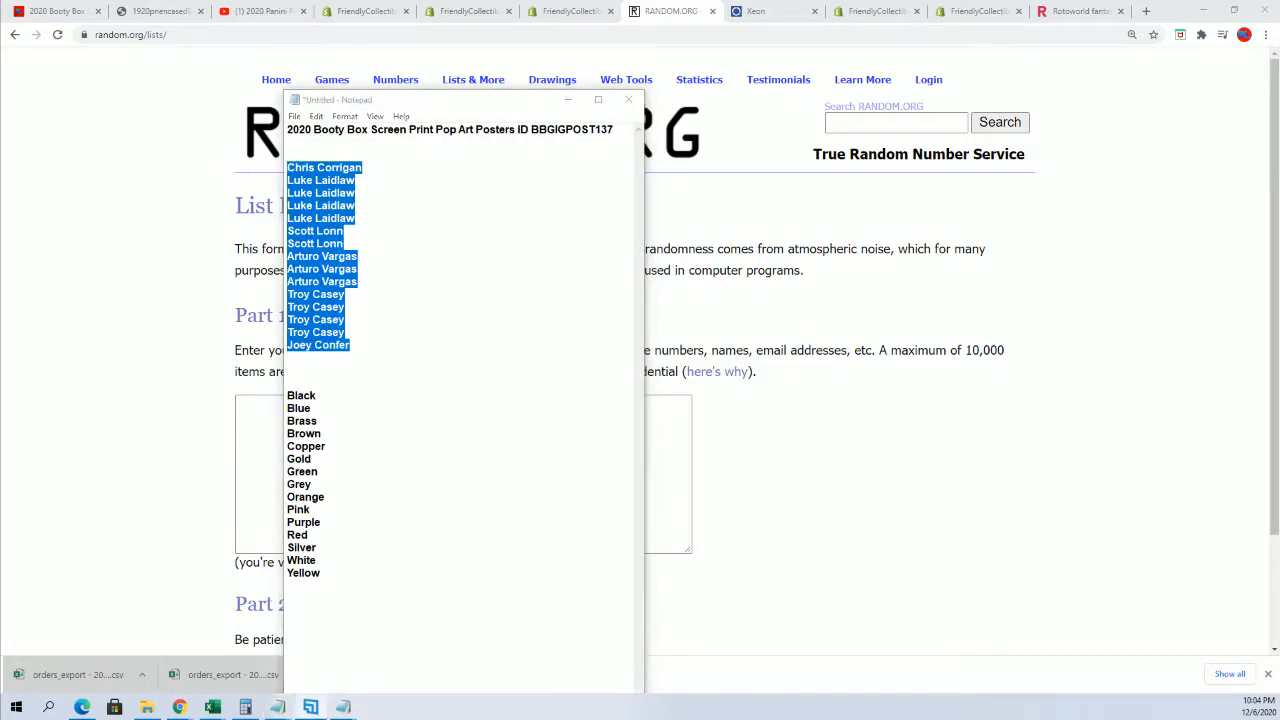
Step: Select the list of 15 colours in Notepad for copying into the randomizer
{"action": "left_click_drag", "start_coordinate": [306, 446], "coordinate": [304, 572]}
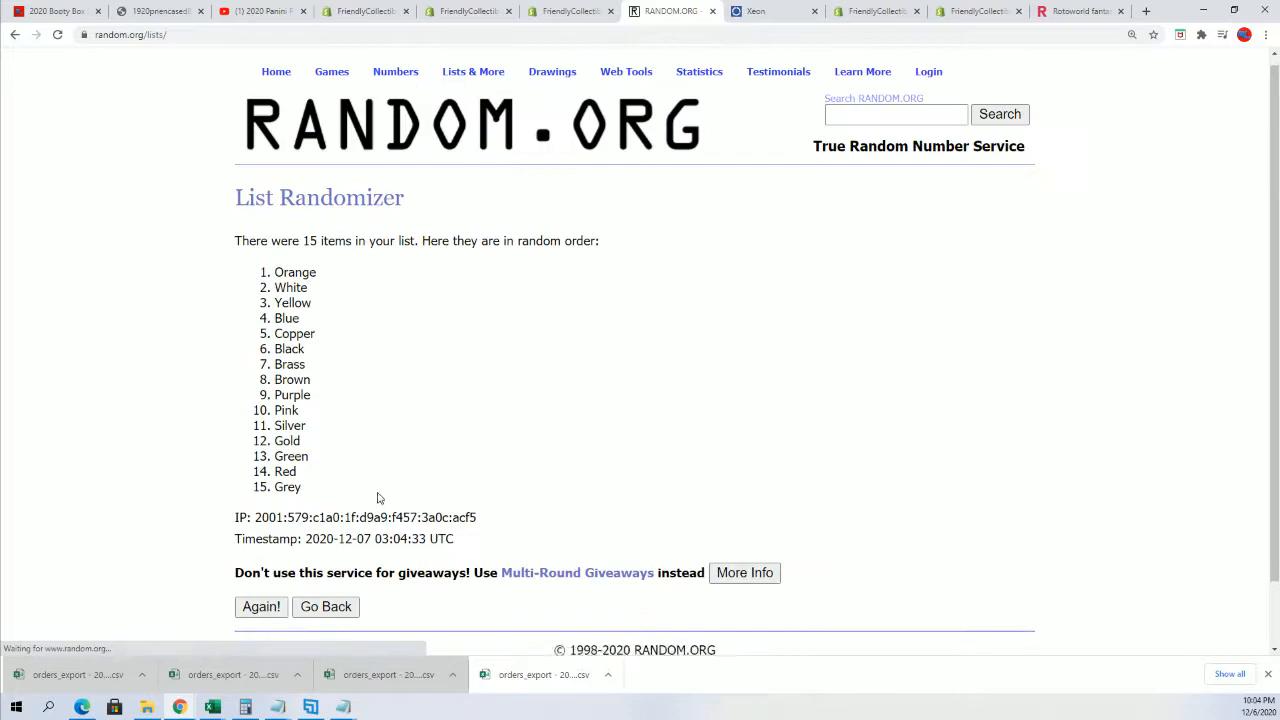
Step: Reshuffle the 15 colours six times with Again! until Green tops the list
{"action": "left_click", "coordinate": [260, 606]}
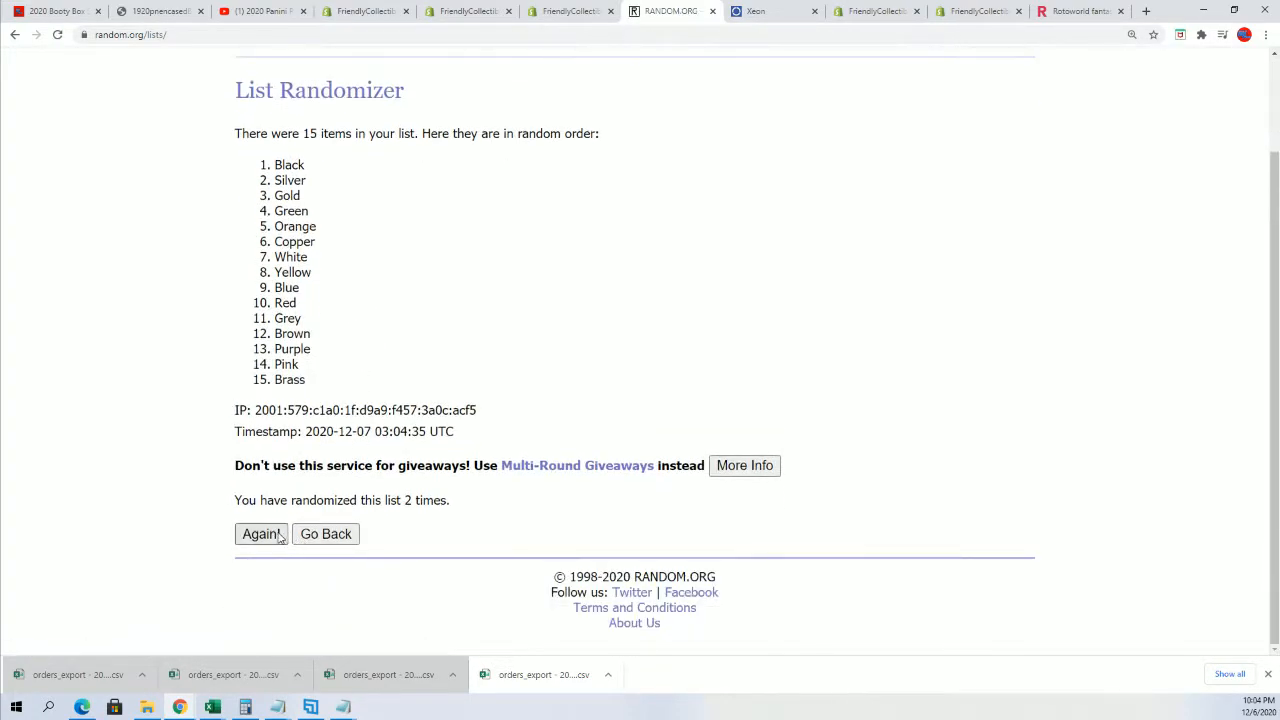
{"action": "left_click", "coordinate": [260, 532]}
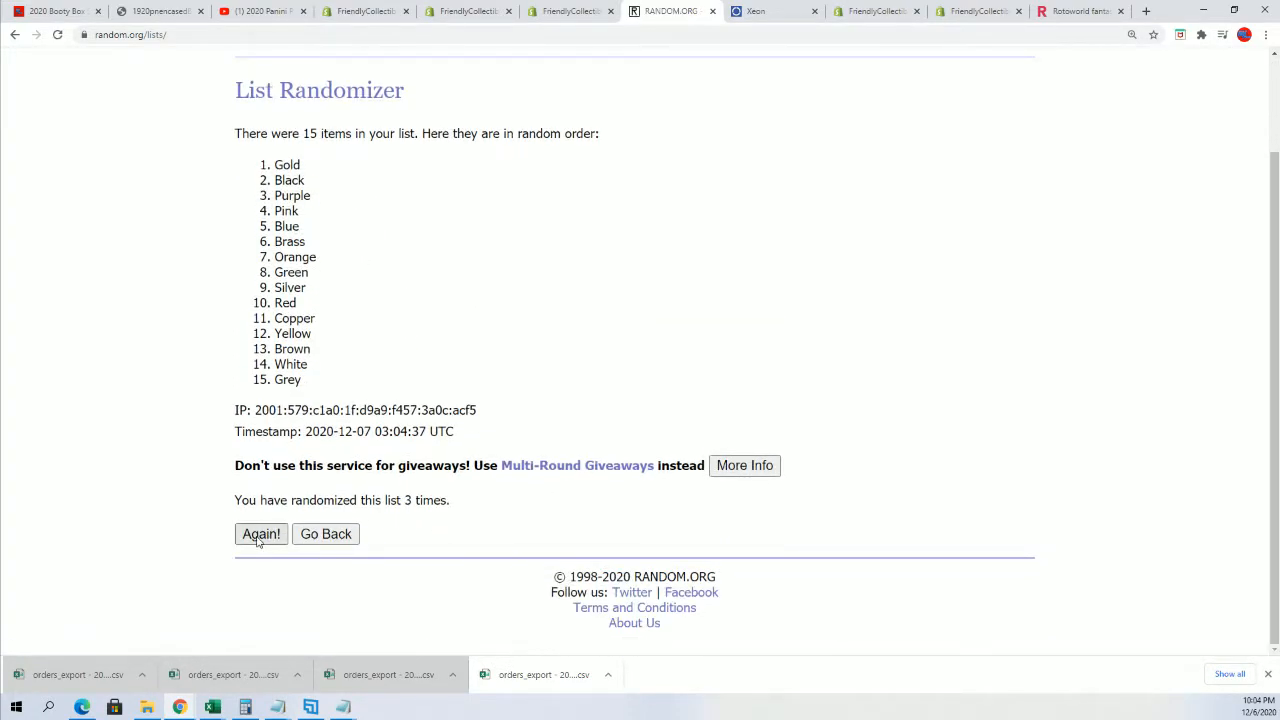
{"action": "left_click", "coordinate": [260, 532]}
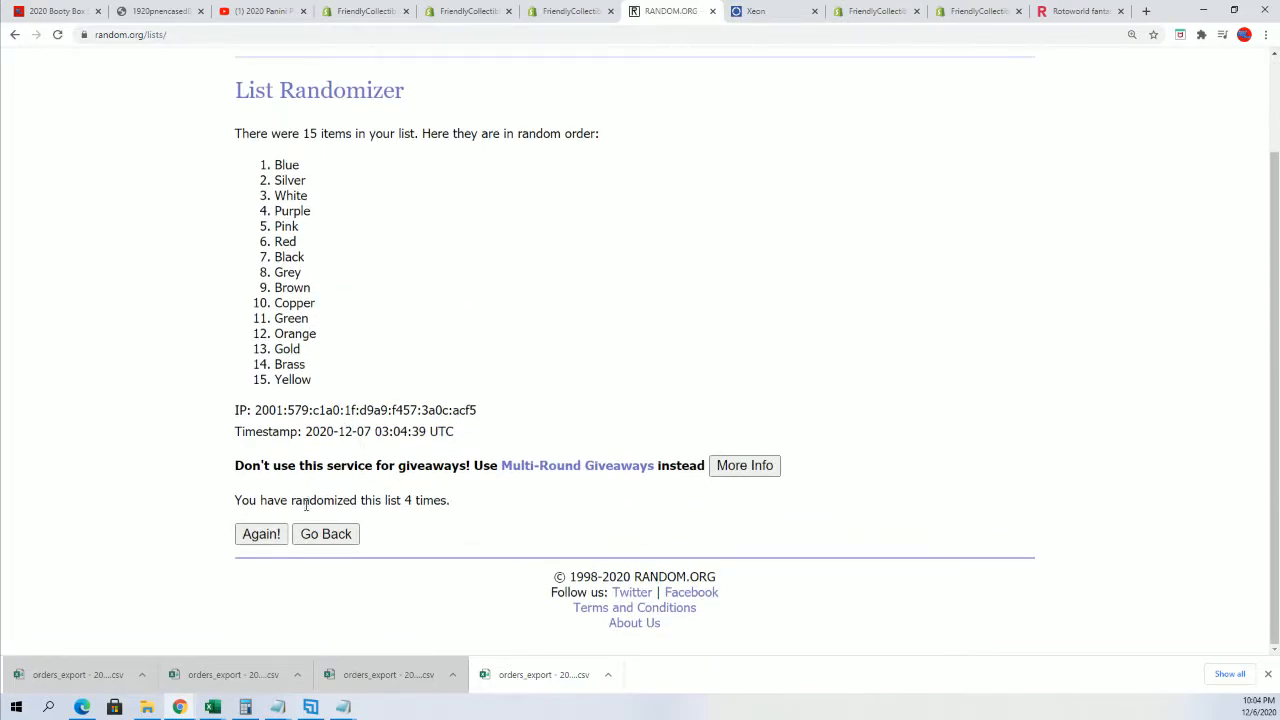
{"action": "left_click", "coordinate": [260, 532]}
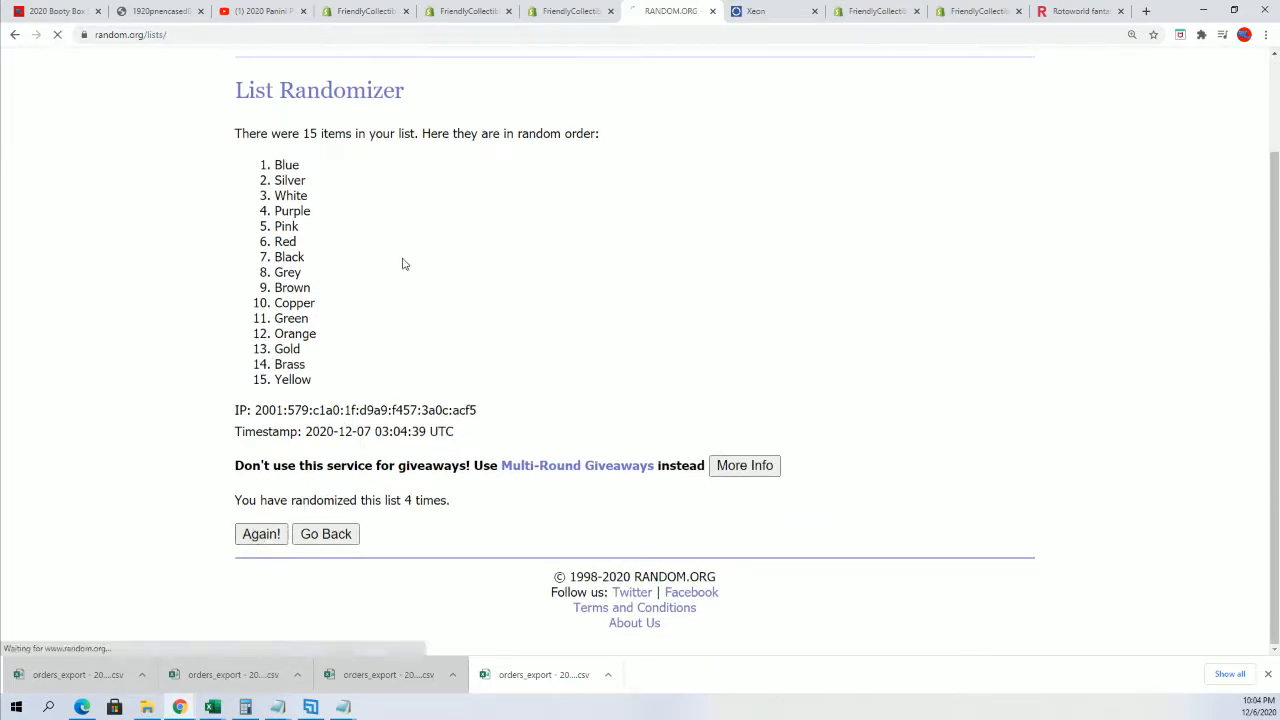
{"action": "left_click", "coordinate": [260, 532]}
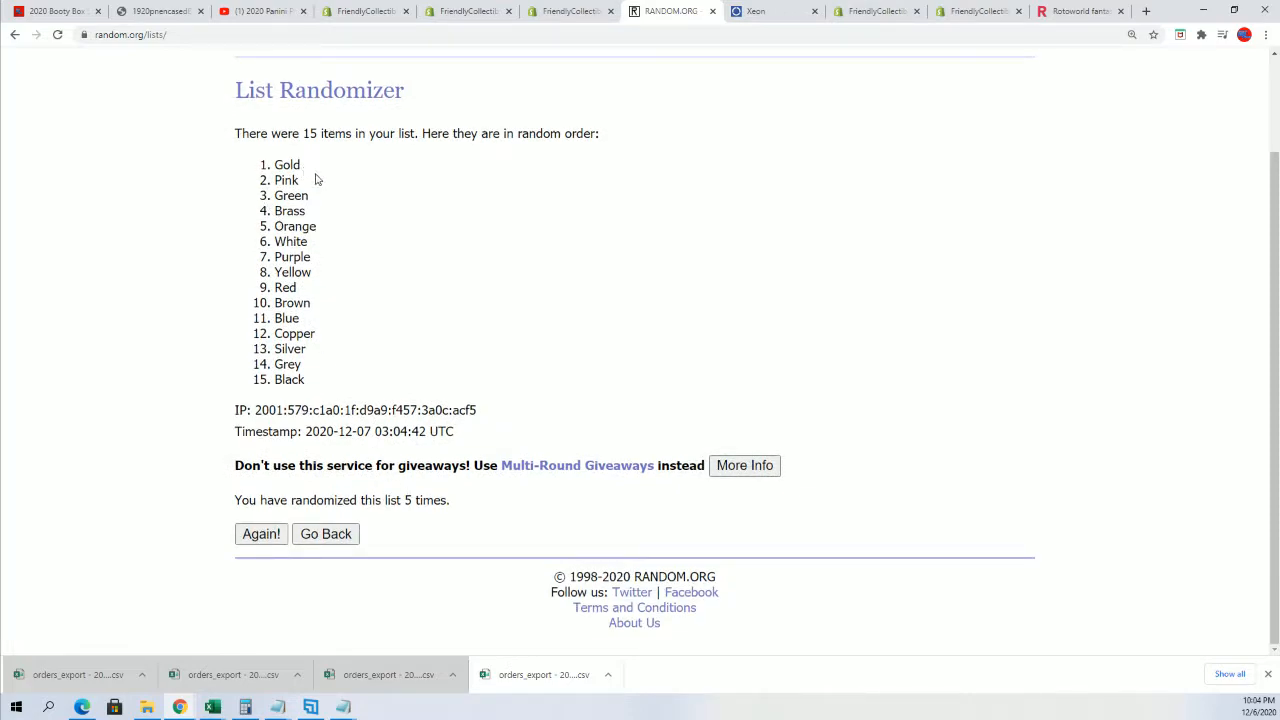
{"action": "mouse_move", "coordinate": [350, 420]}
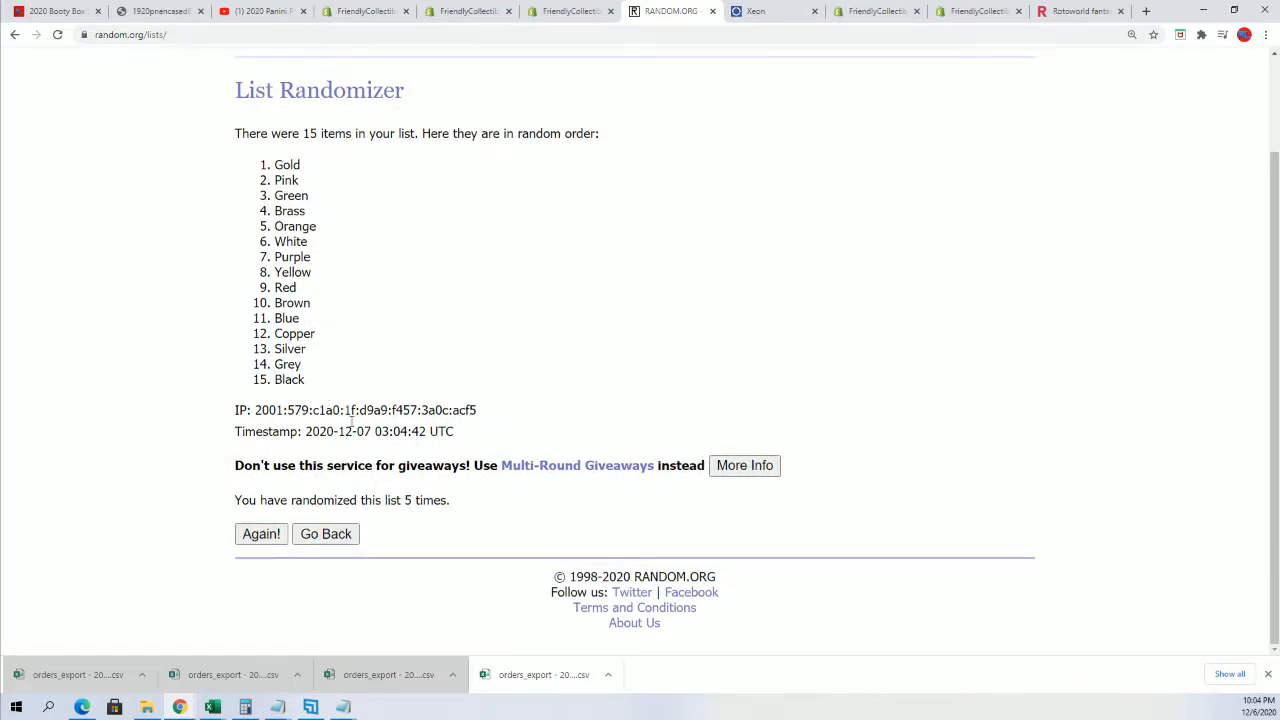
{"action": "mouse_move", "coordinate": [242, 520]}
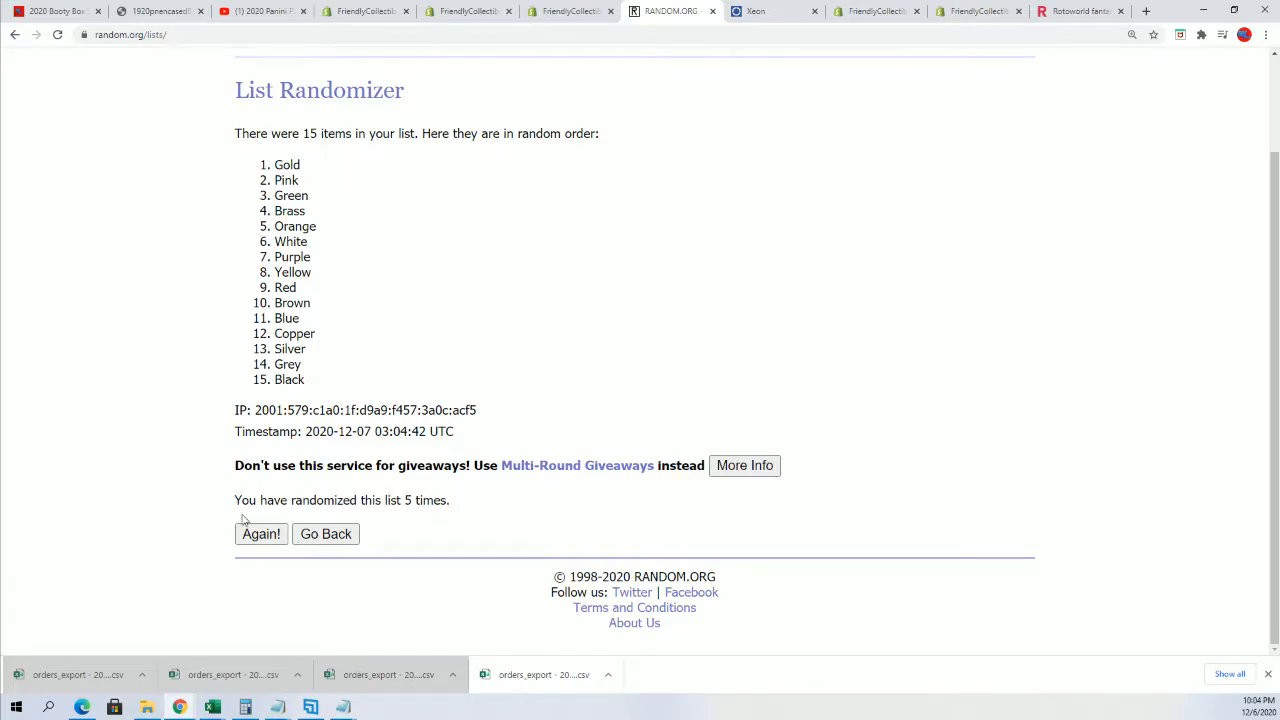
{"action": "left_click", "coordinate": [260, 532]}
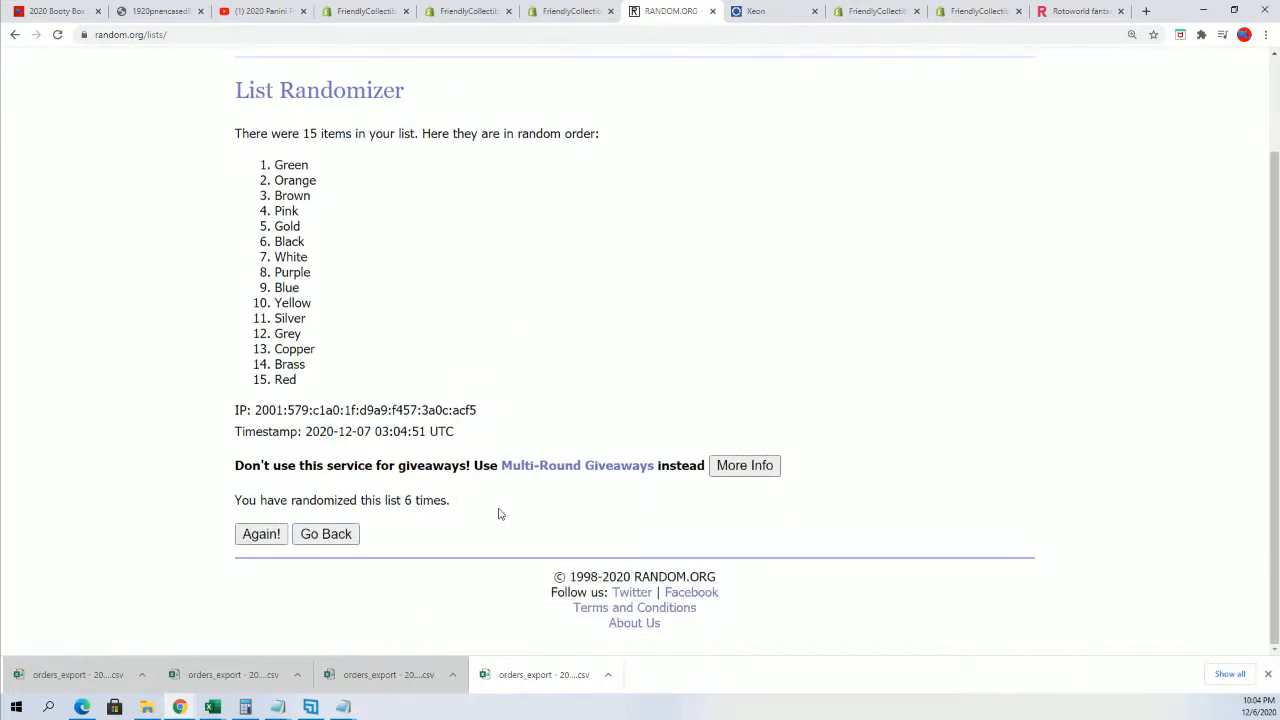
Step: Reshuffle the colours once more and choose a Paste Special format in Excel
{"action": "left_click", "coordinate": [260, 532]}
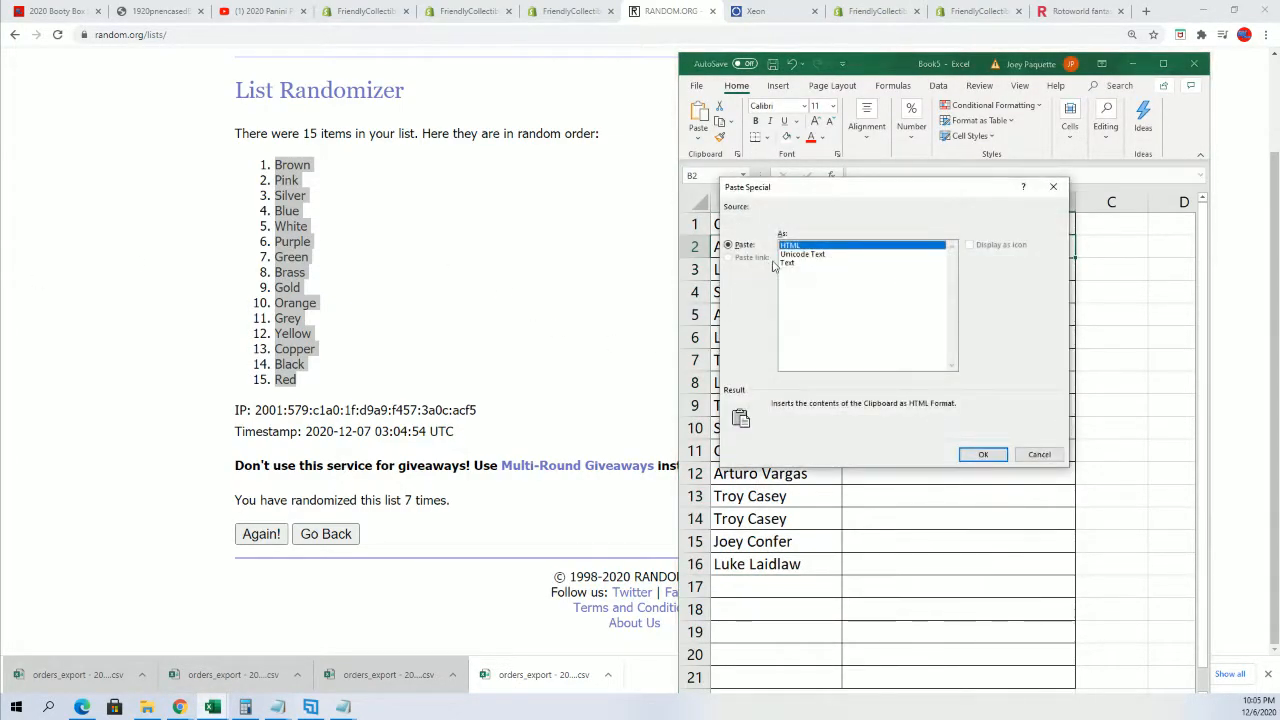
{"action": "left_click", "coordinate": [982, 454]}
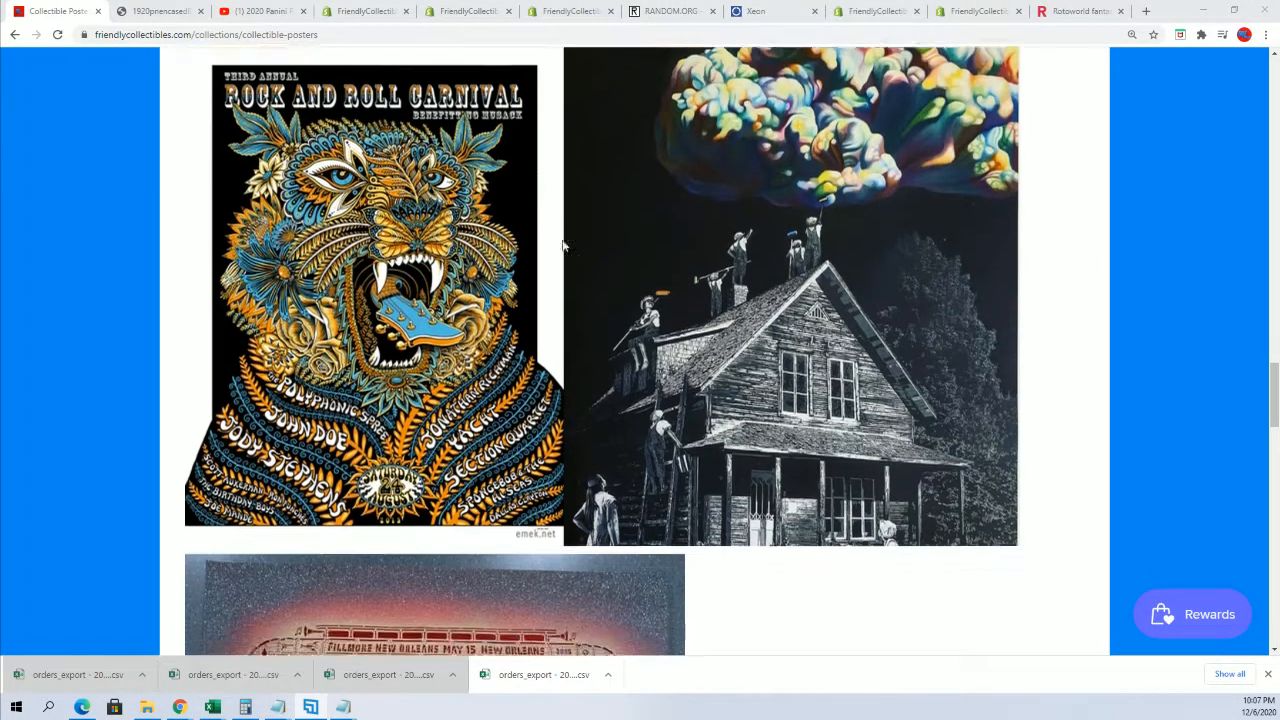
{"action": "scroll", "scroll_direction": "down", "scroll_amount": 3}
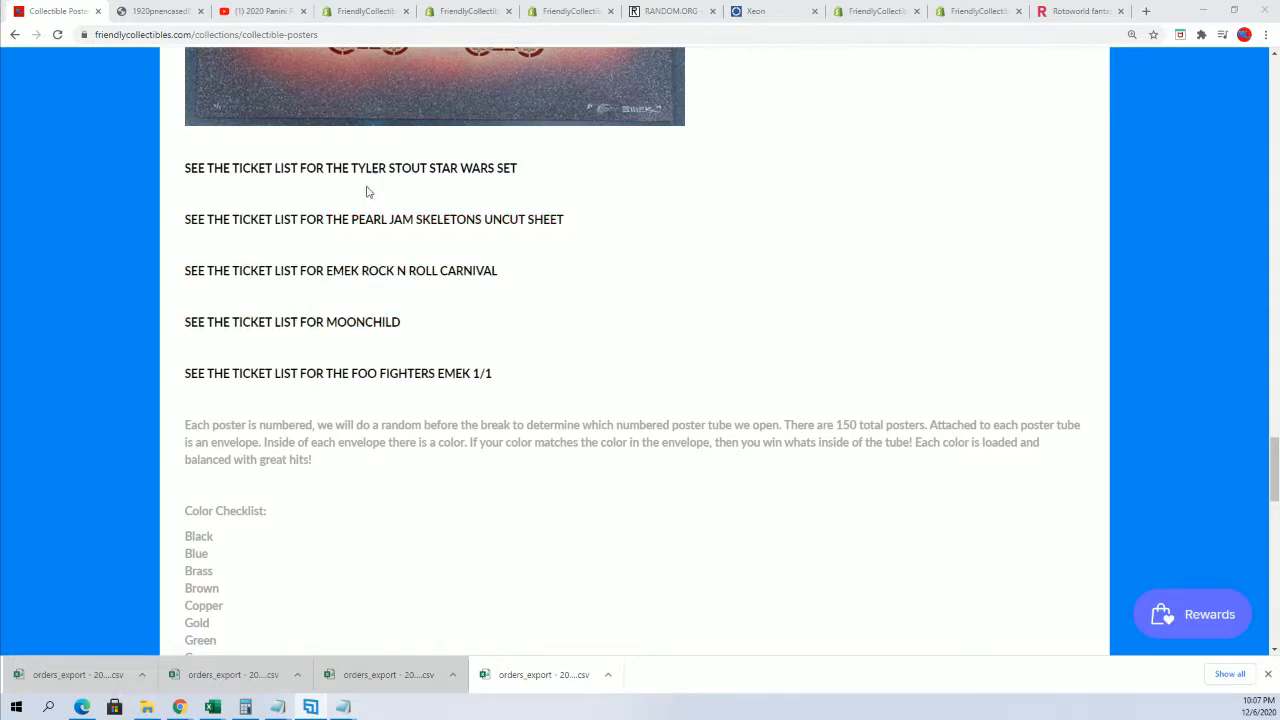
{"action": "mouse_move", "coordinate": [424, 344]}
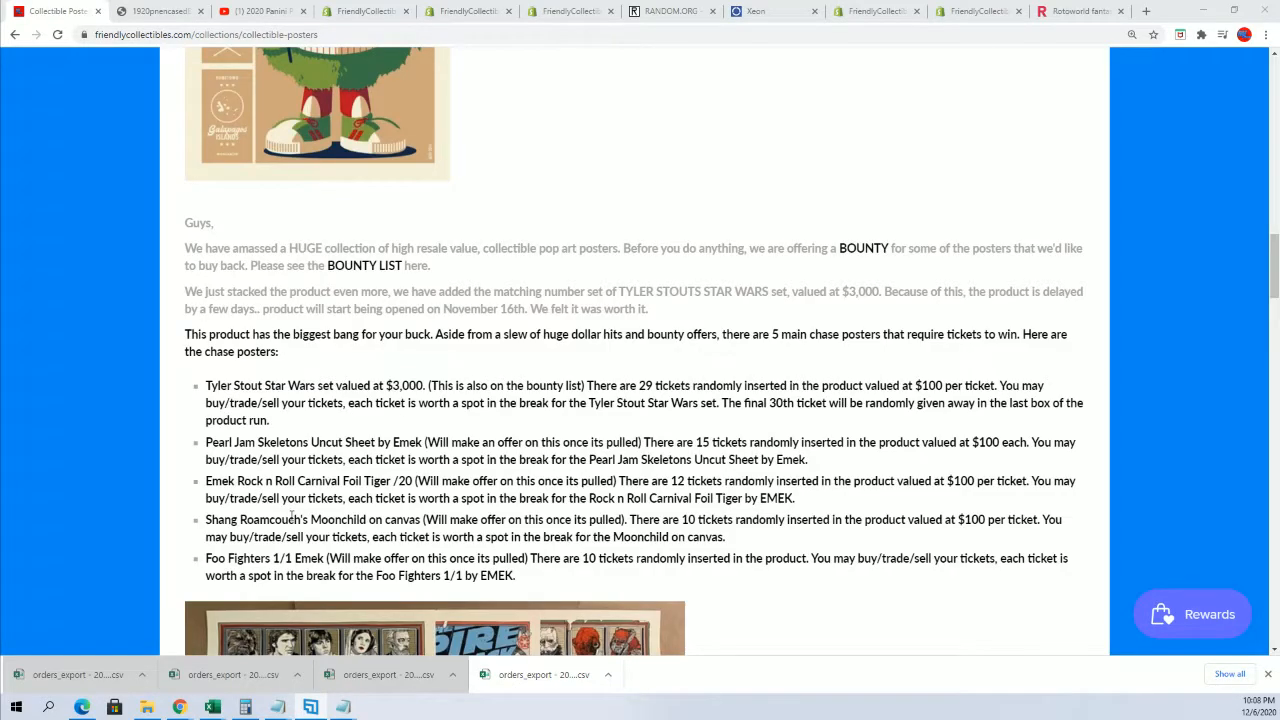
{"action": "scroll", "scroll_direction": "down", "scroll_amount": 3}
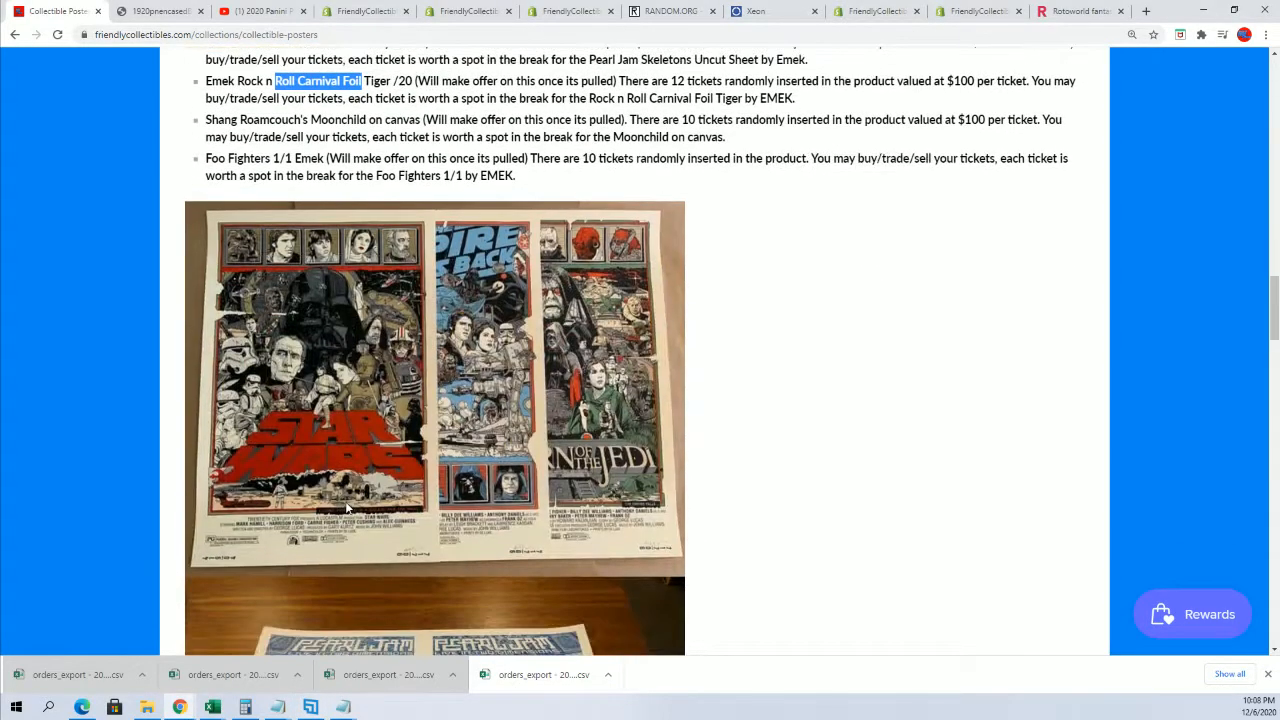
{"action": "scroll", "scroll_direction": "down", "scroll_amount": 3}
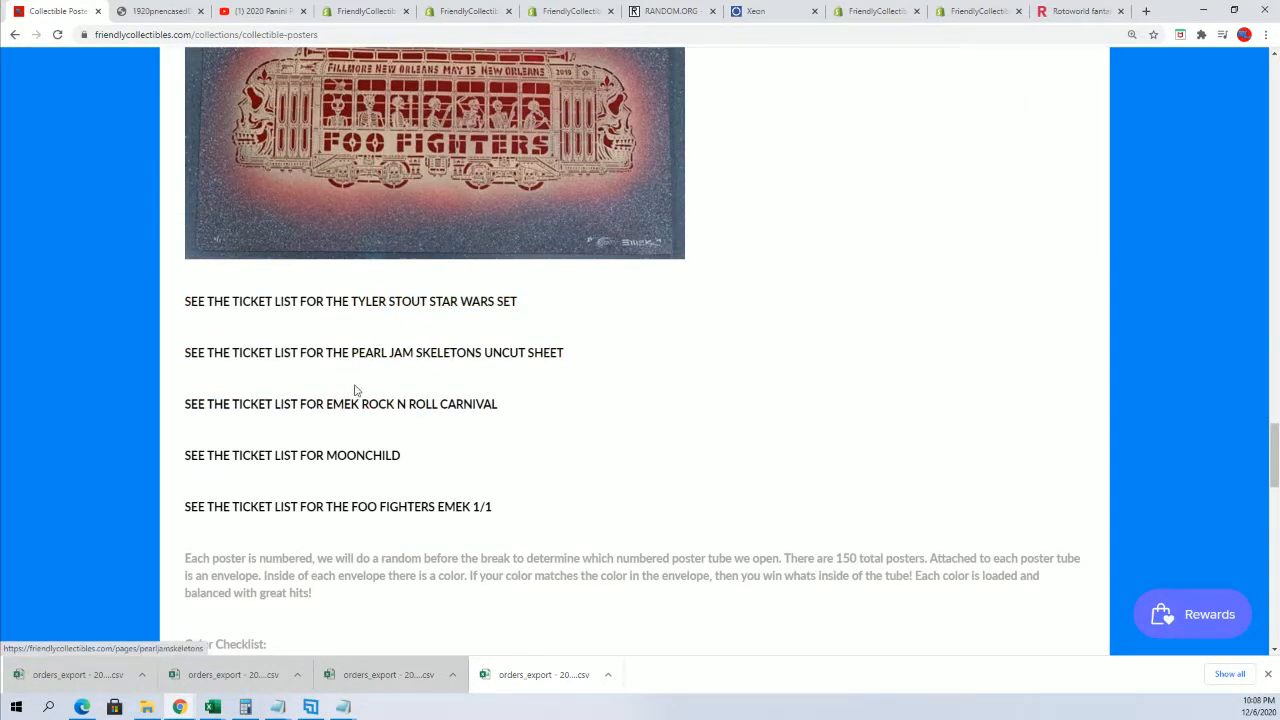
Step: Open the Emek Rock N Roll Carnival ticket list and scroll down to its numbered spots
{"action": "left_click", "coordinate": [340, 404]}
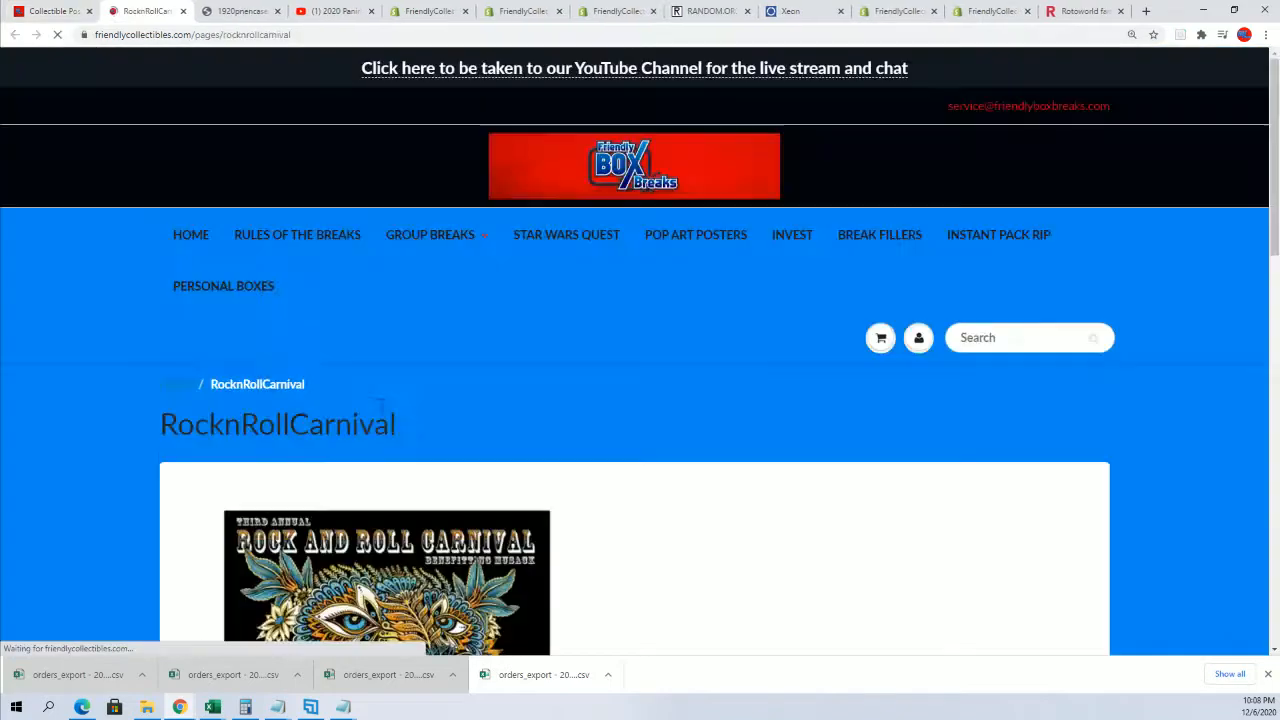
{"action": "scroll", "scroll_direction": "down", "scroll_amount": 3}
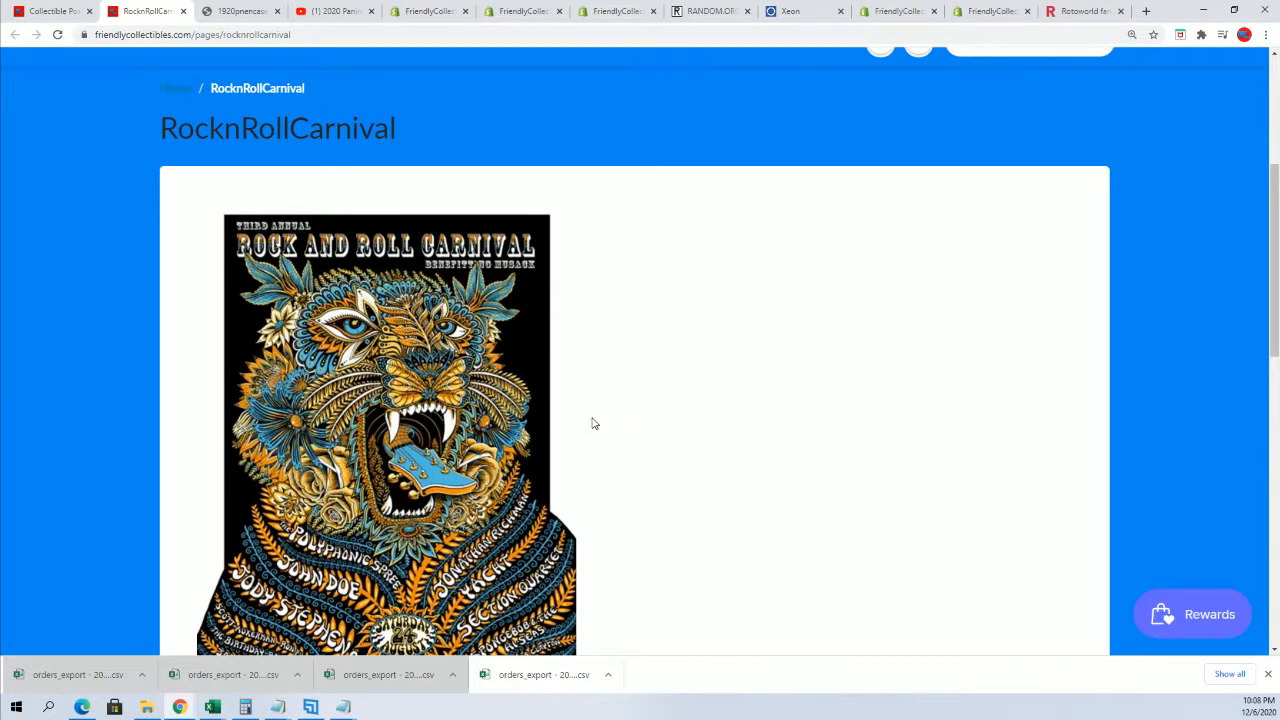
{"action": "scroll", "scroll_direction": "down", "scroll_amount": 3}
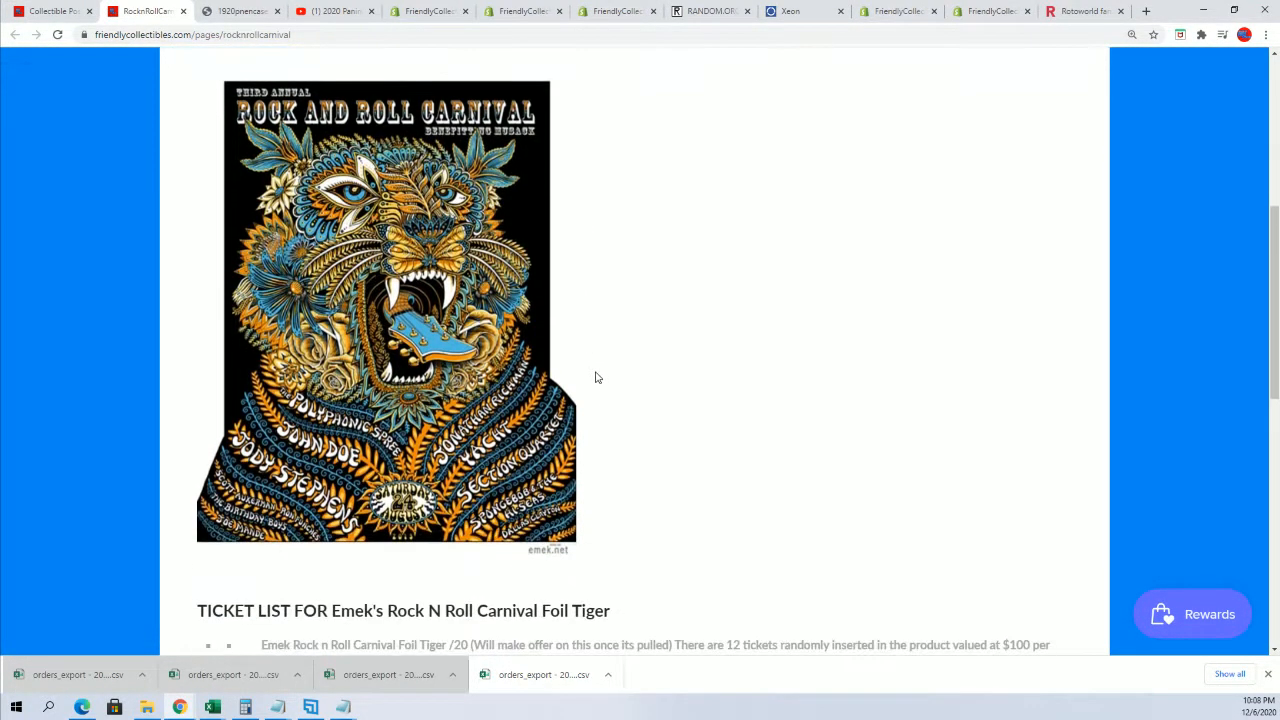
{"action": "mouse_move", "coordinate": [408, 328]}
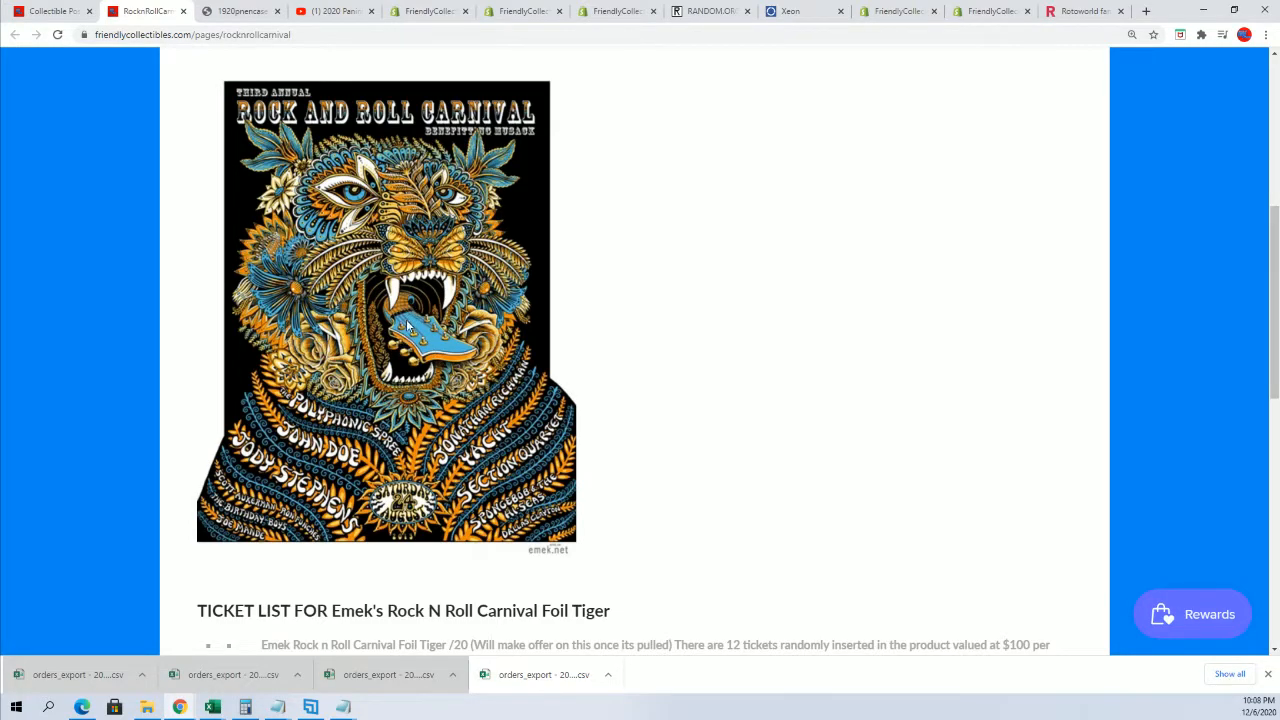
{"action": "scroll", "scroll_direction": "down", "scroll_amount": 3}
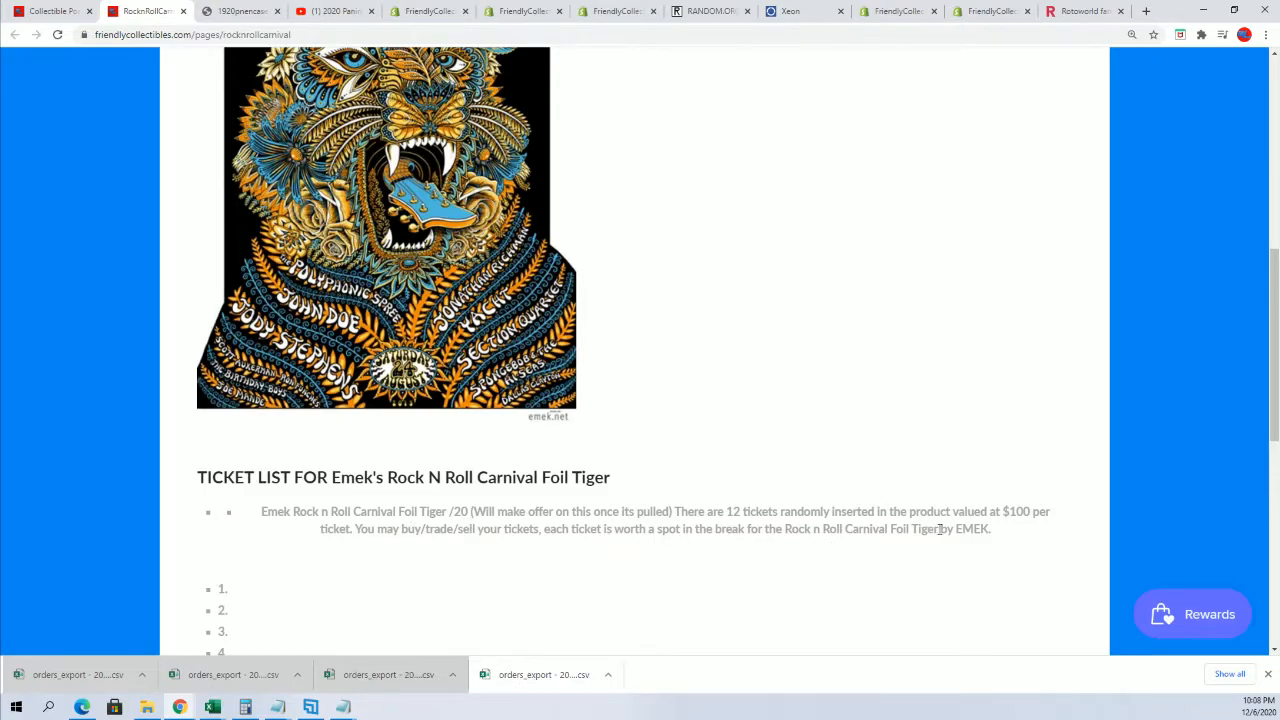
{"action": "scroll", "scroll_direction": "down", "scroll_amount": 3}
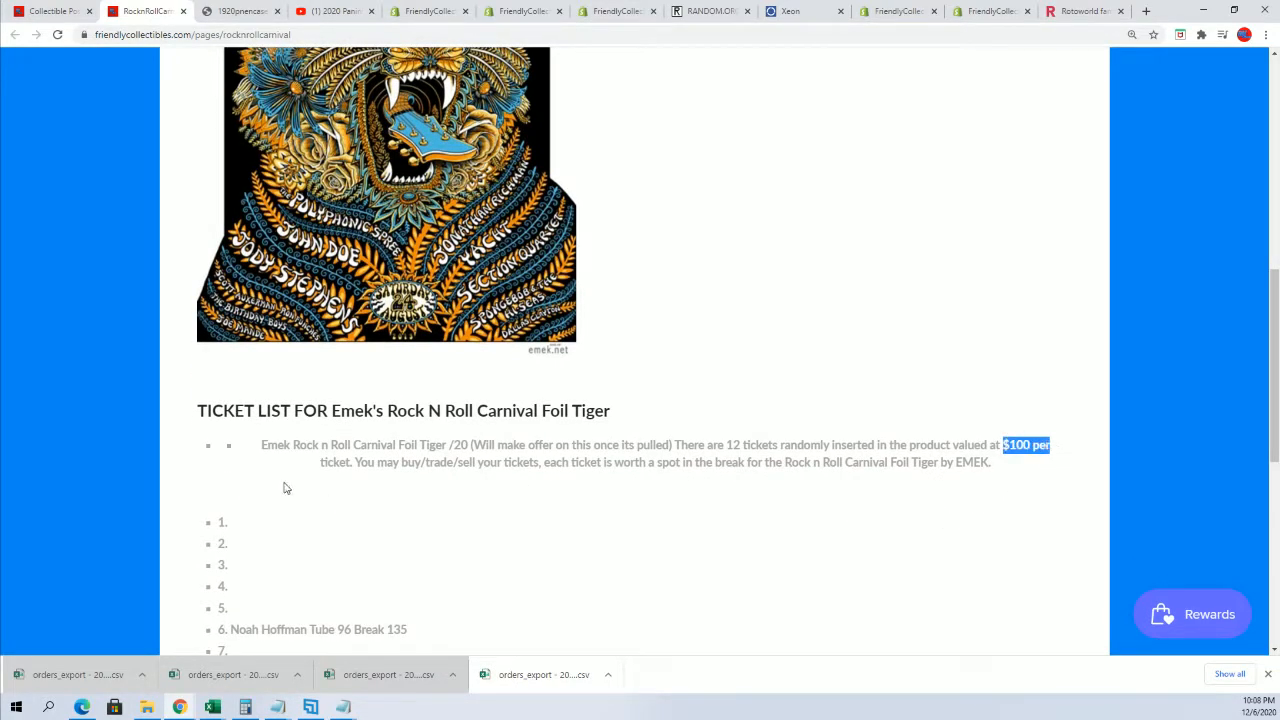
{"action": "mouse_move", "coordinate": [856, 496]}
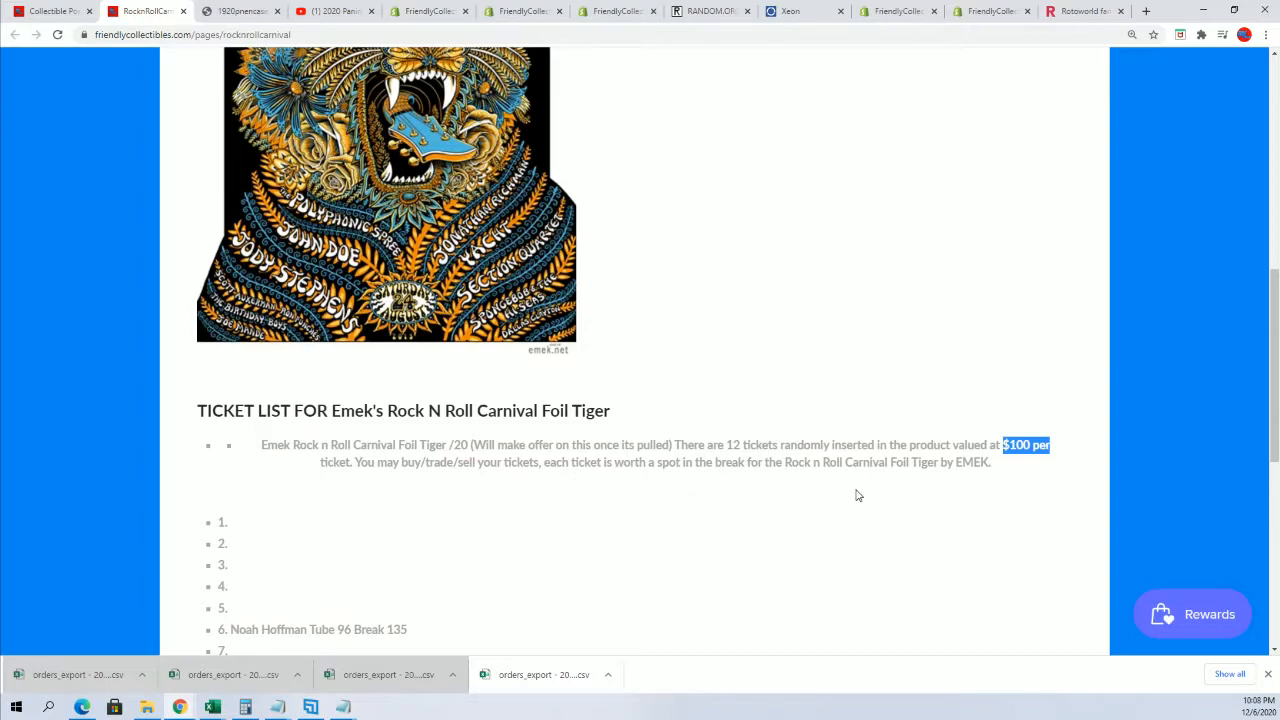
{"action": "scroll", "scroll_direction": "down", "scroll_amount": 3}
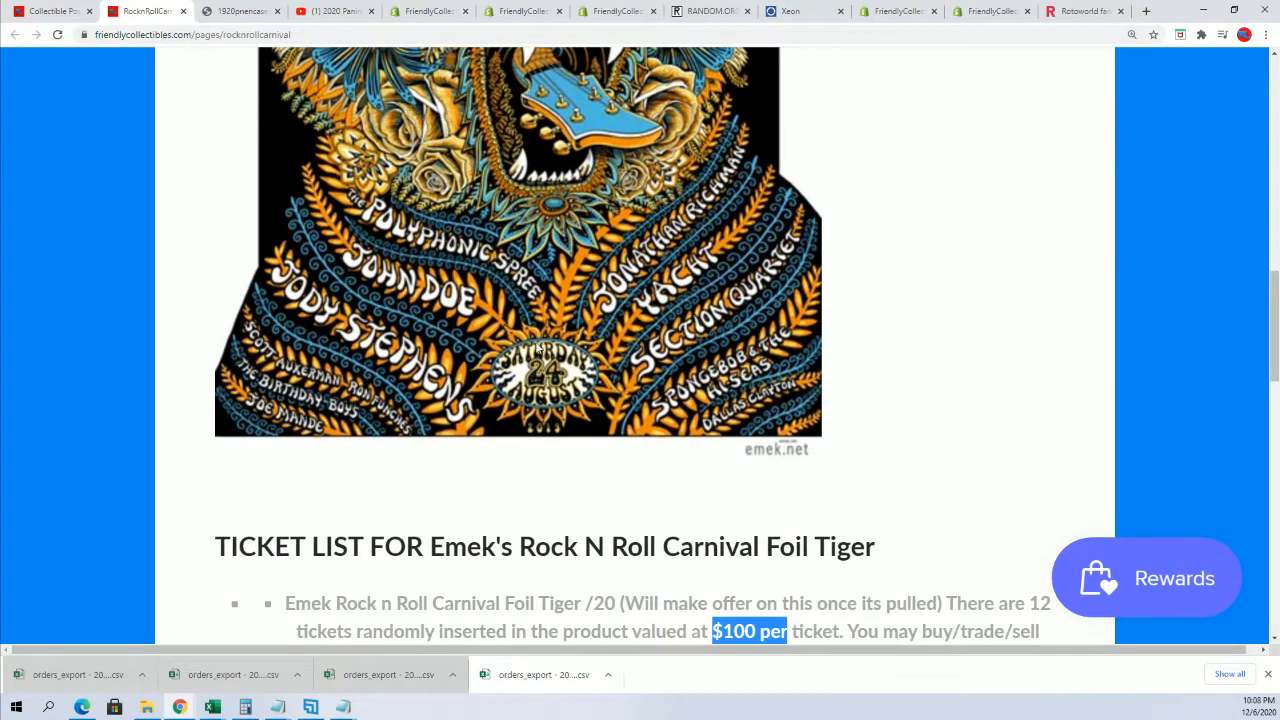
{"action": "mouse_move", "coordinate": [414, 288]}
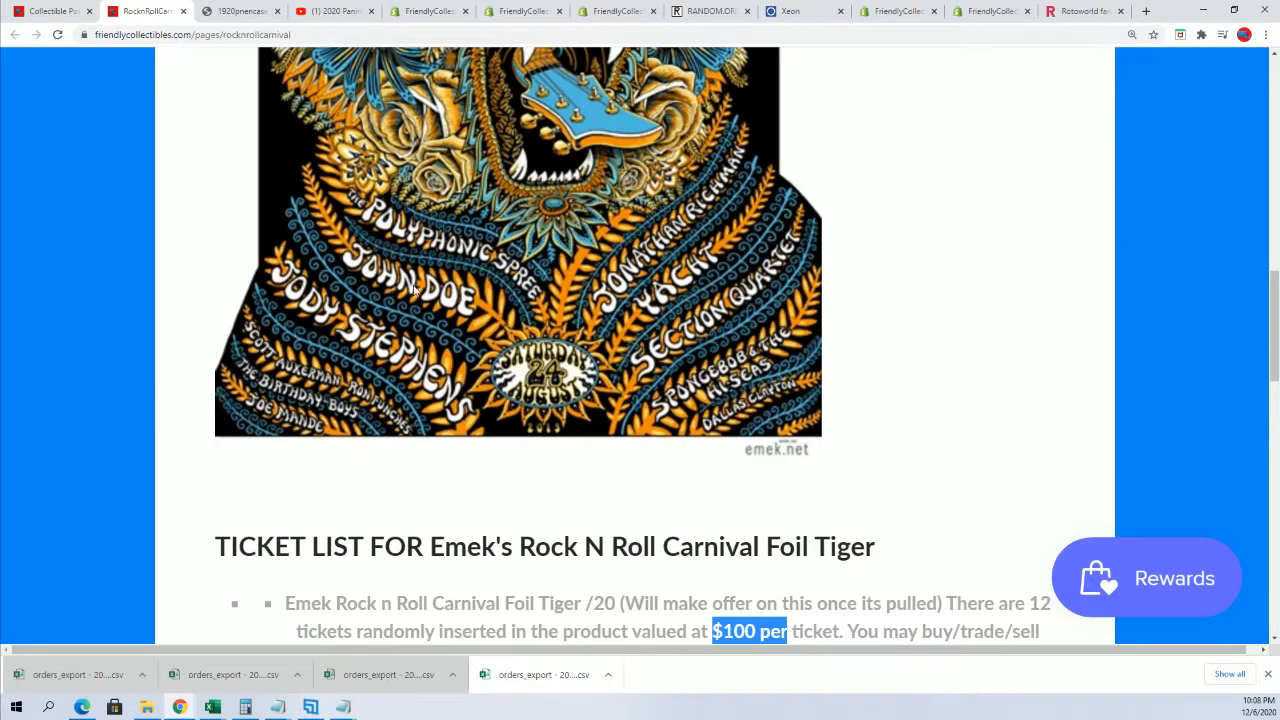
{"action": "mouse_move", "coordinate": [344, 412]}
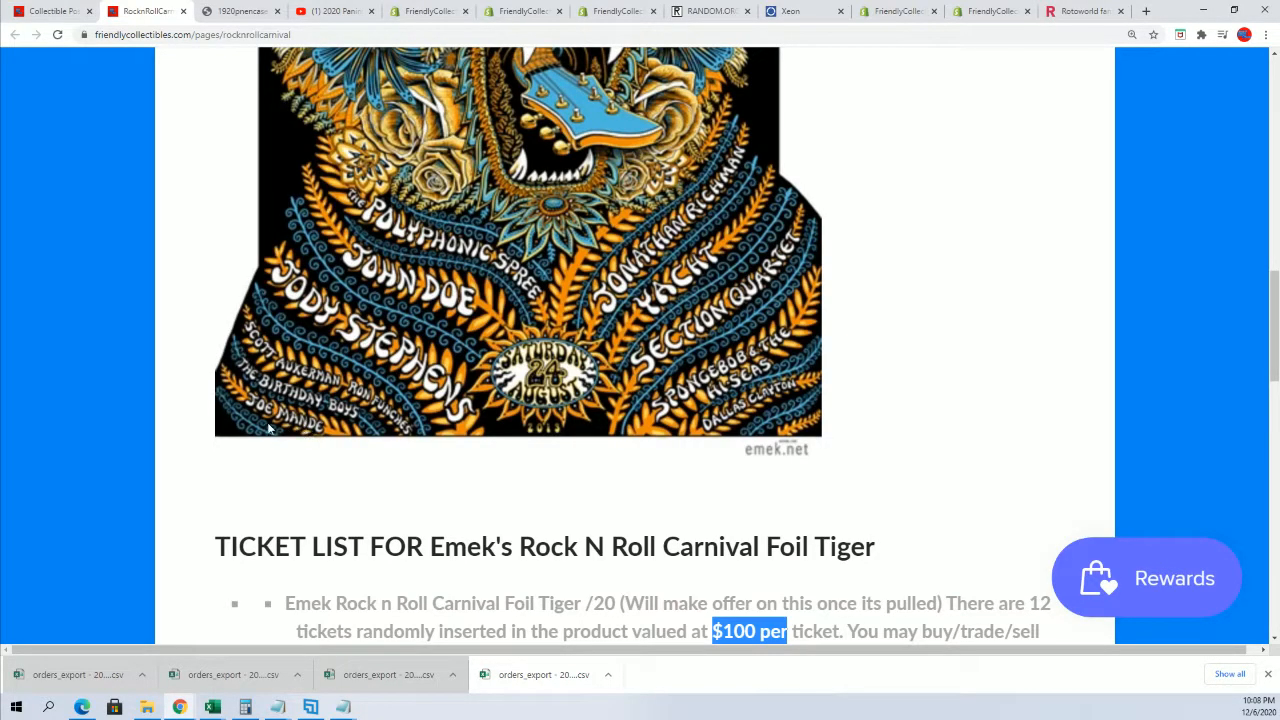
{"action": "scroll", "scroll_direction": "down", "scroll_amount": 3}
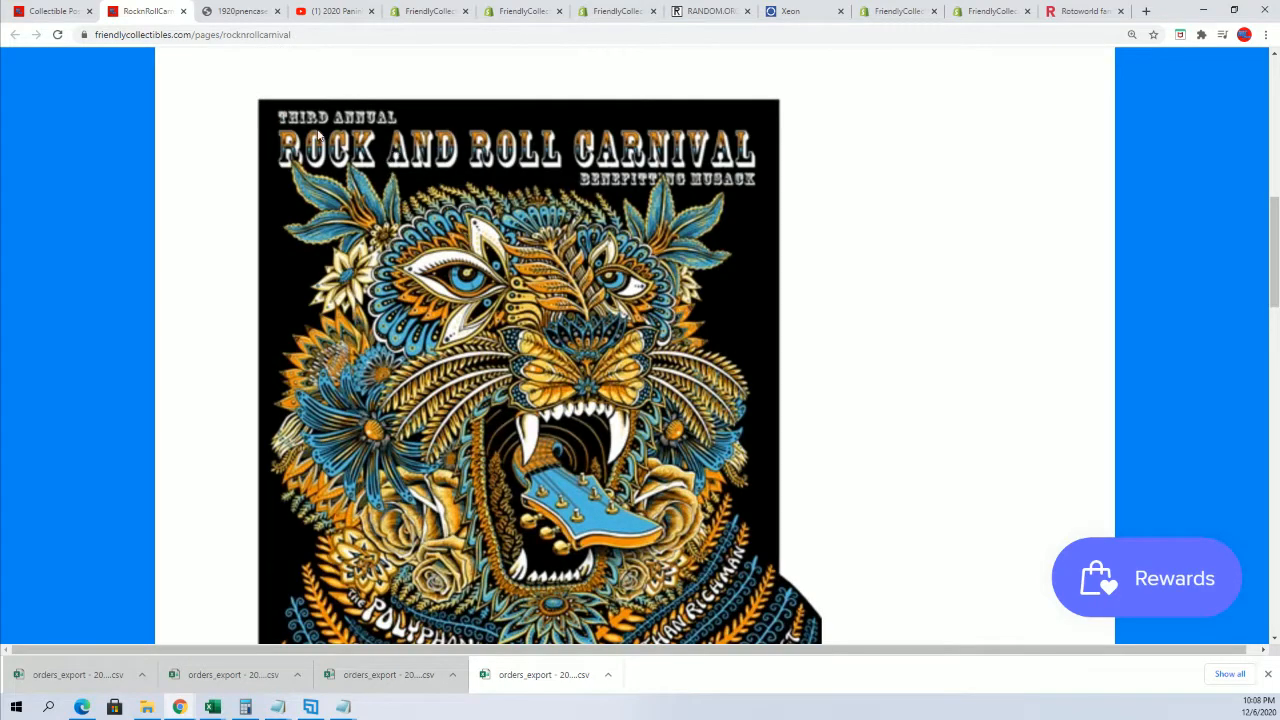
{"action": "mouse_move", "coordinate": [632, 198]}
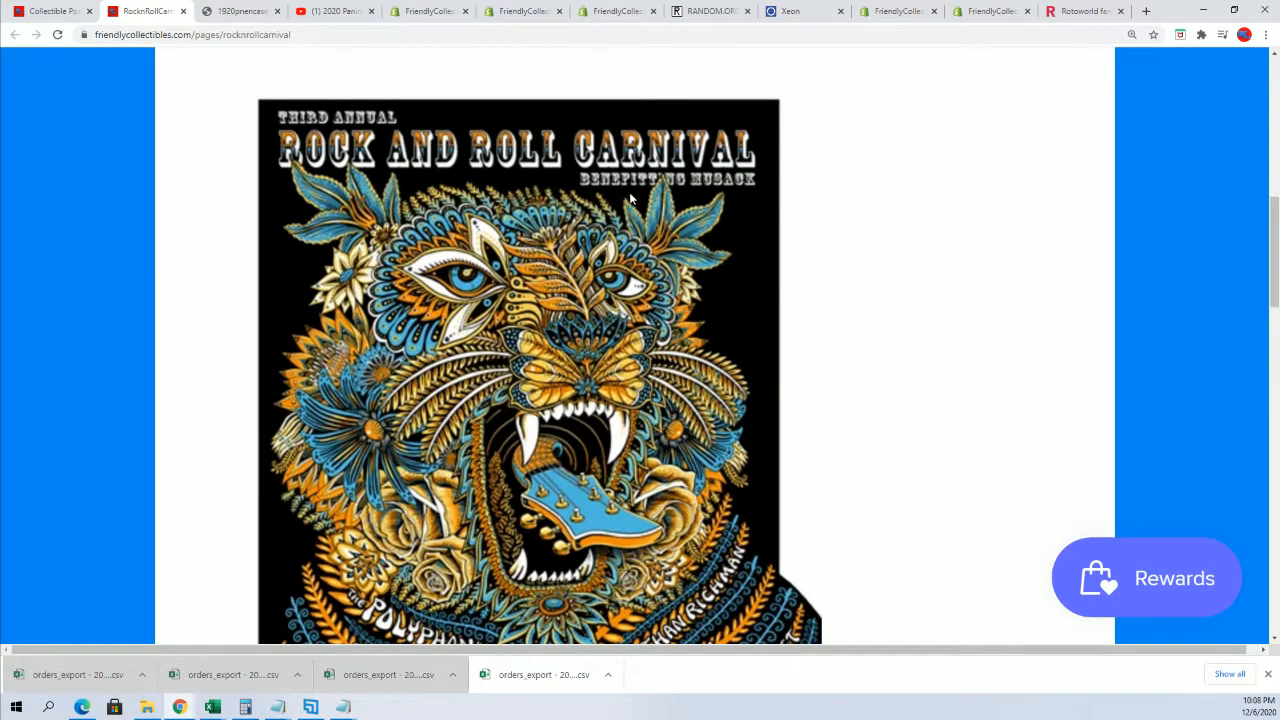
{"action": "mouse_move", "coordinate": [608, 192]}
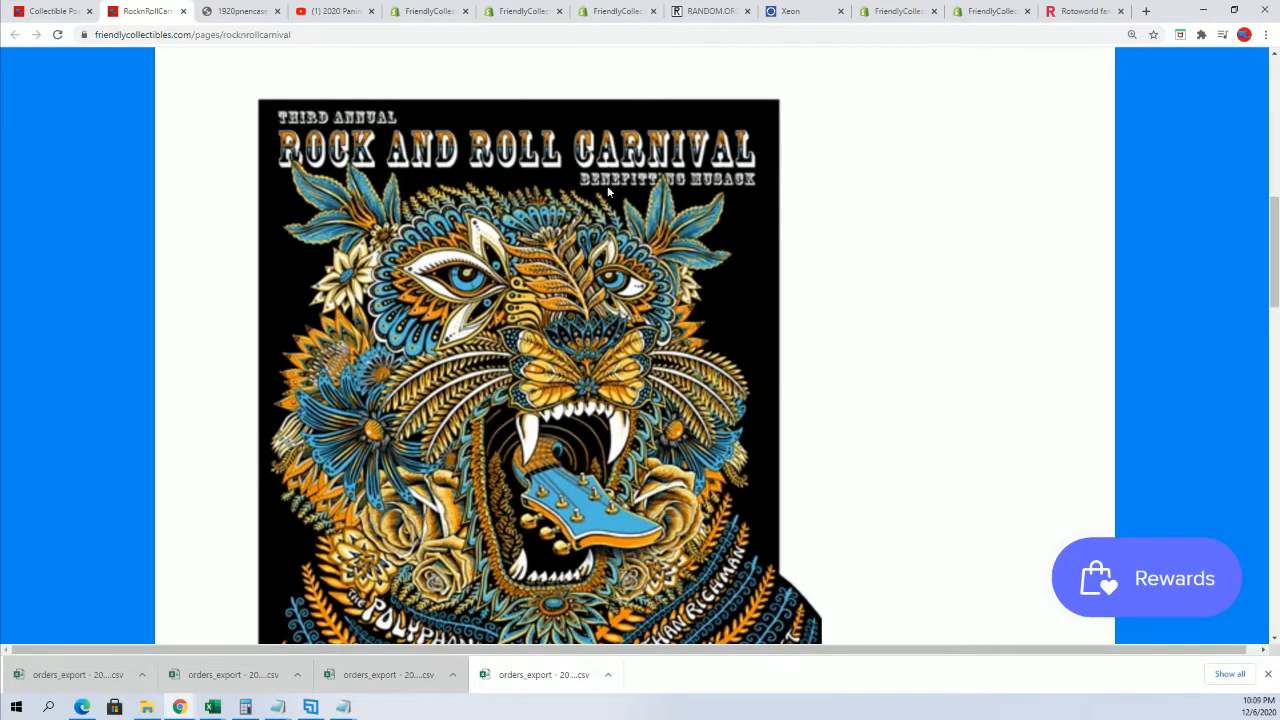
{"action": "mouse_move", "coordinate": [714, 216]}
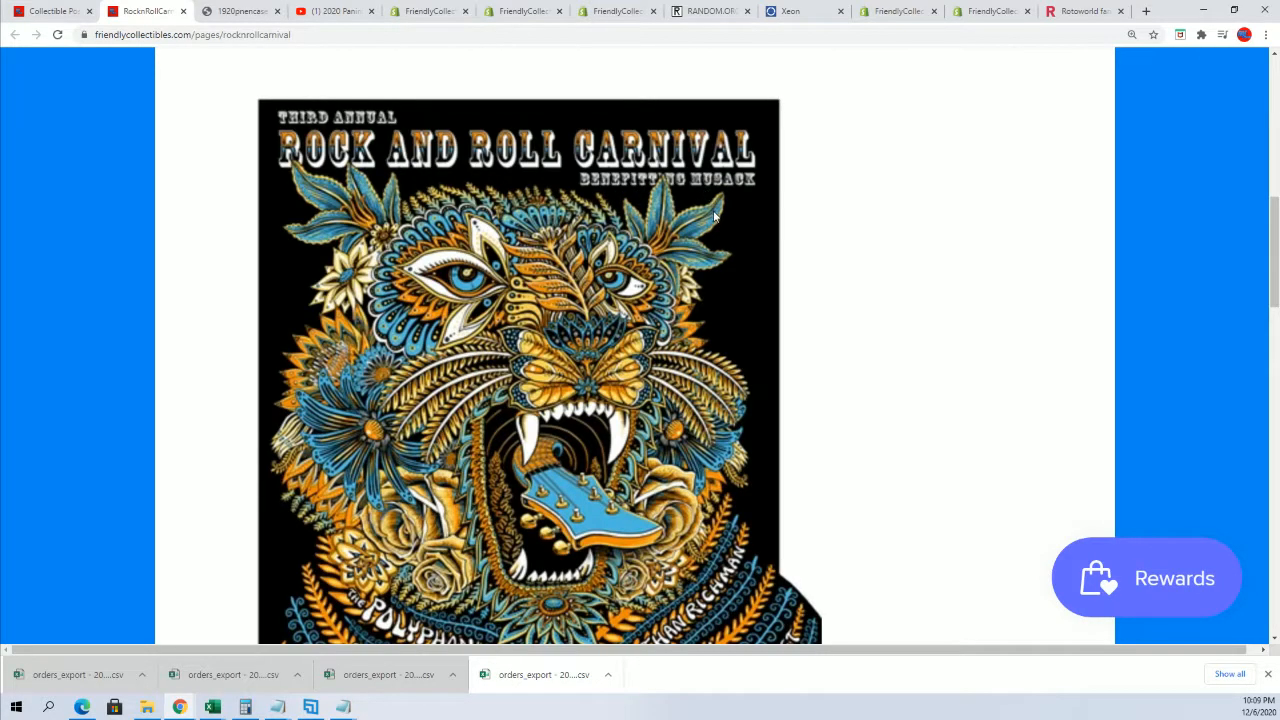
{"action": "scroll", "scroll_direction": "down", "scroll_amount": 3}
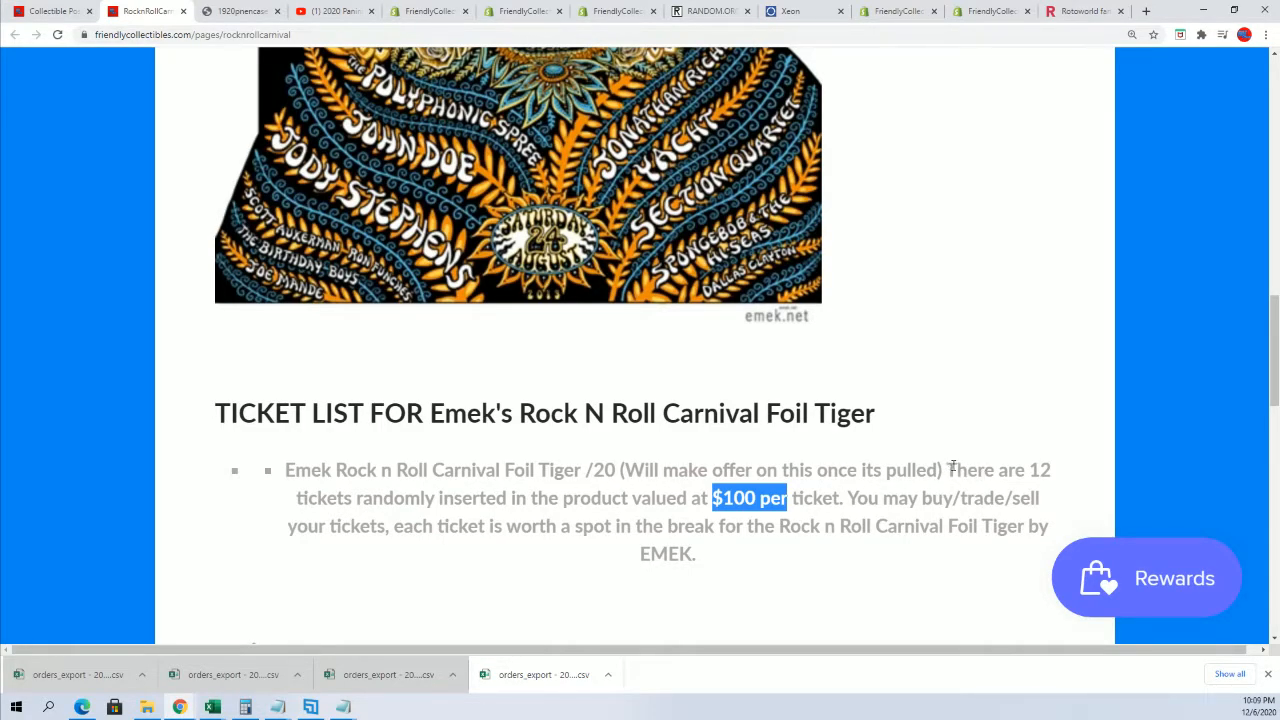
{"action": "mouse_move", "coordinate": [850, 556]}
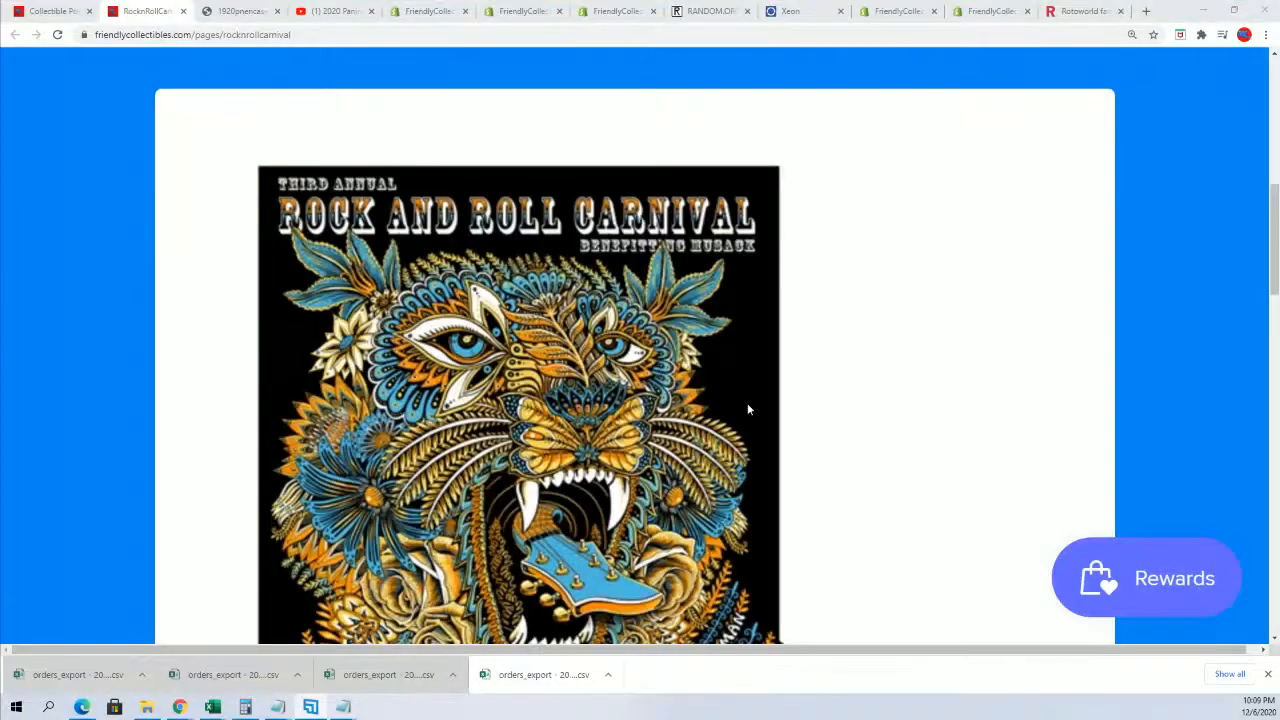
{"action": "scroll", "scroll_direction": "down", "scroll_amount": 3}
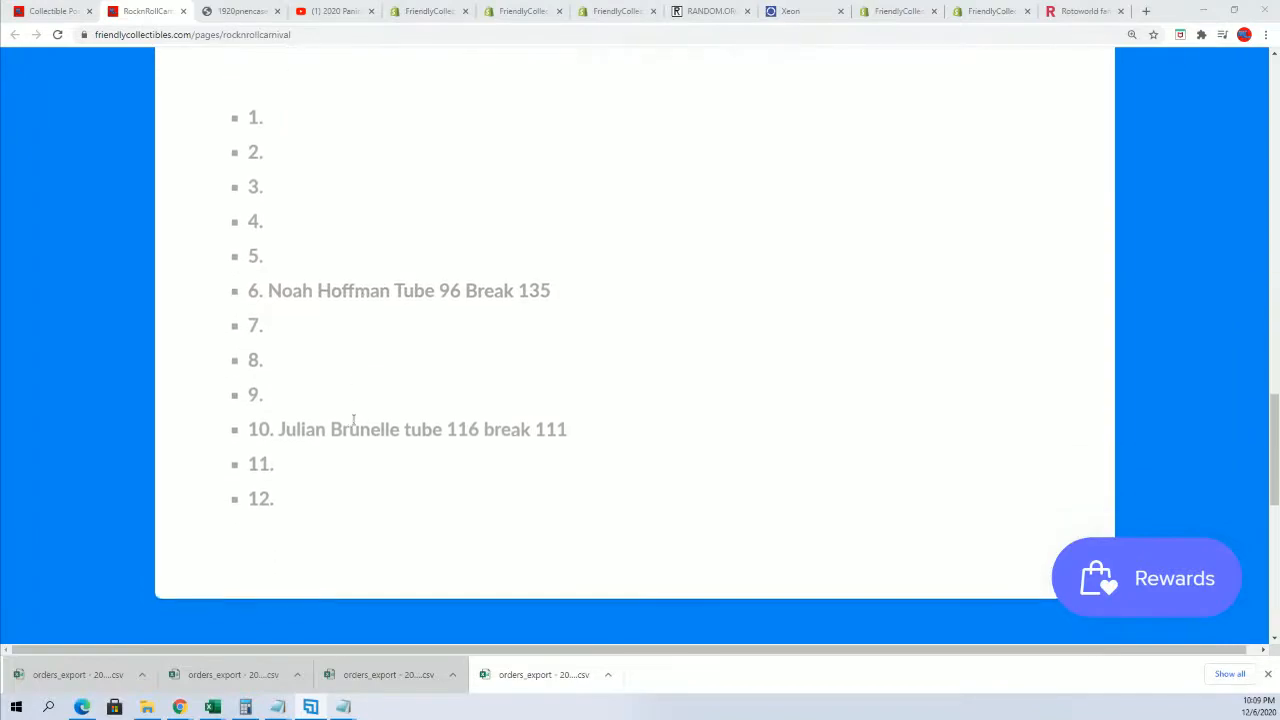